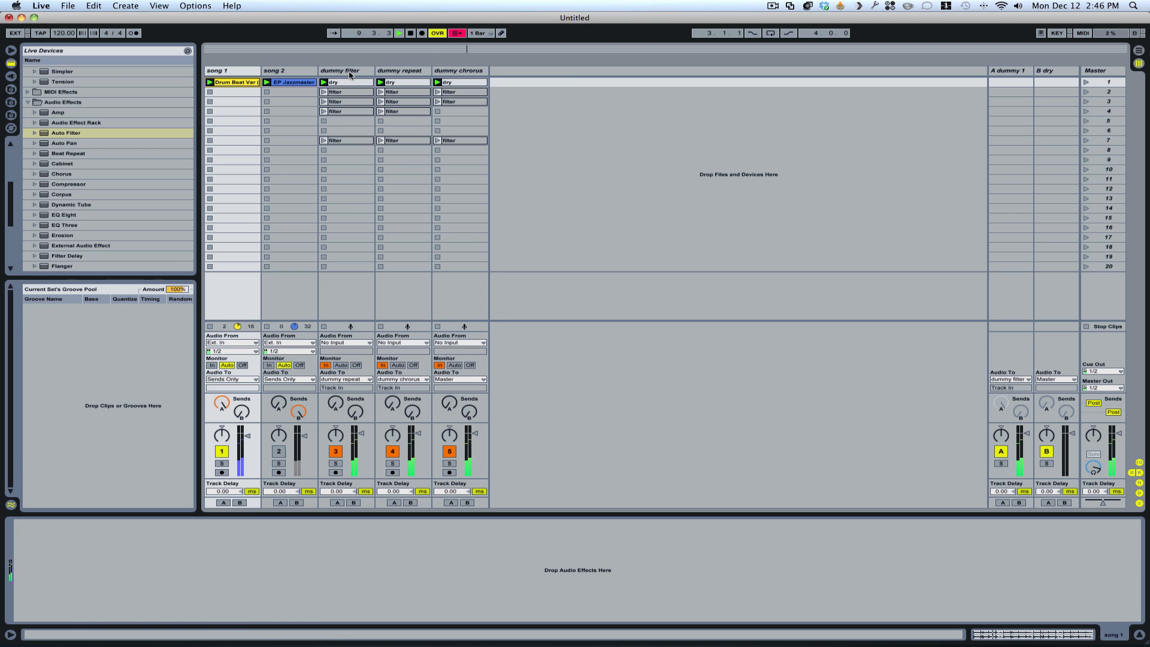
- Select the dummy filter dry clip, then view the scene 3 filter clip's falling filter envelope
click(347, 81)
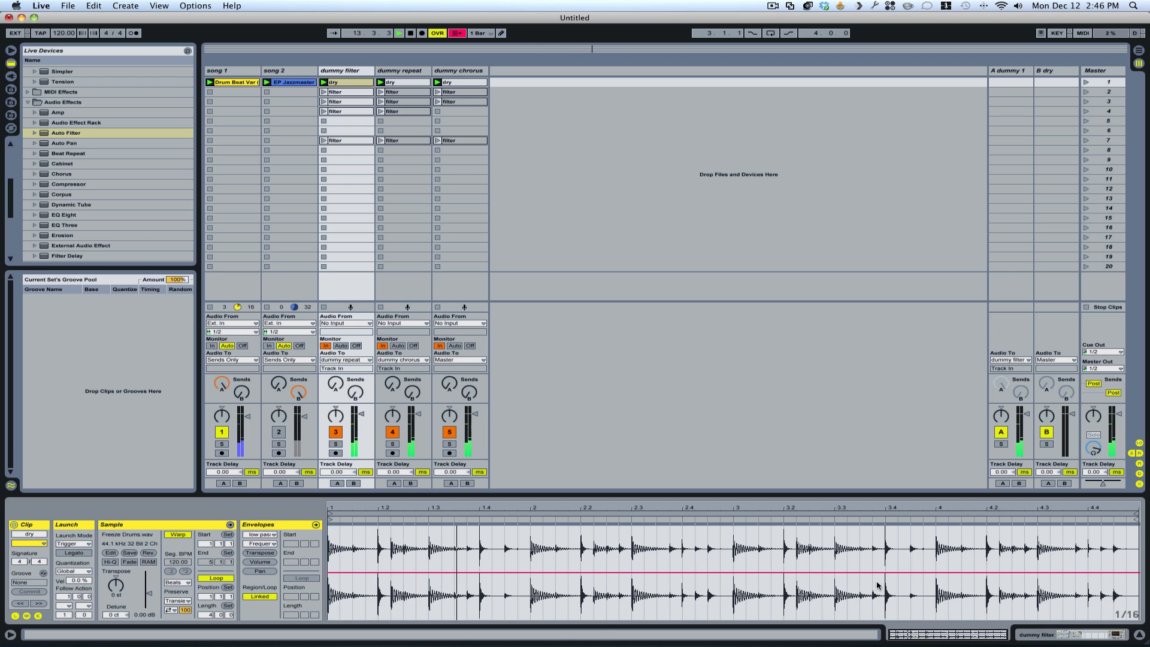
click(261, 534)
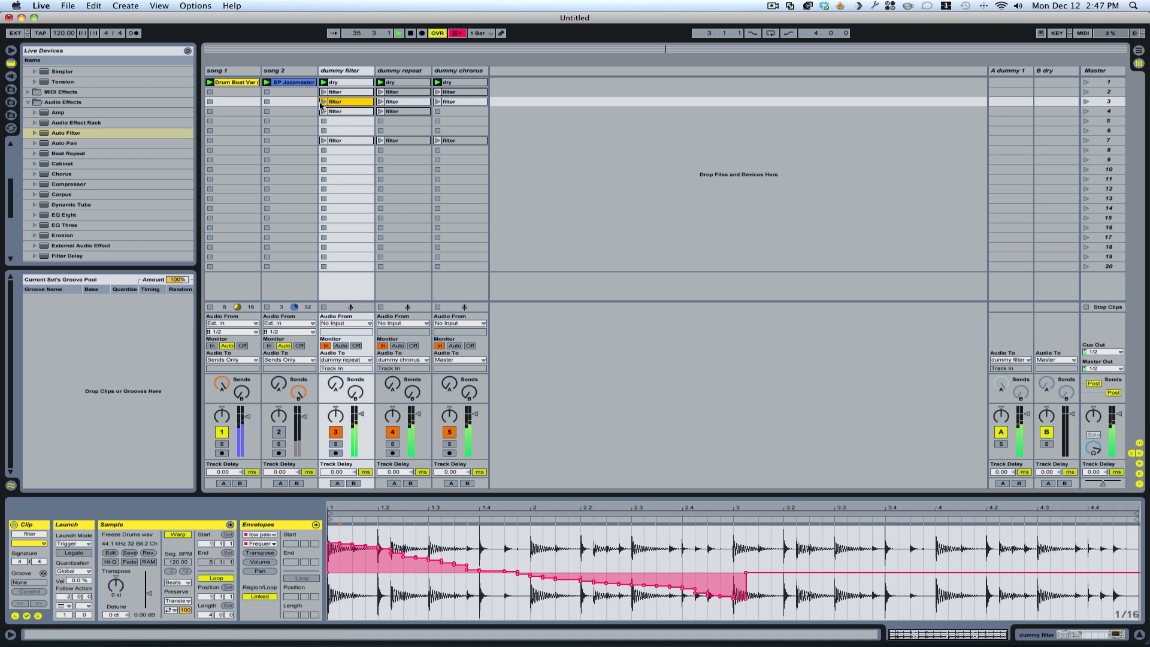
- Select the dummy filter dry clip, then show dummy repeat's scene 3 filter clip in Clip View
click(345, 82)
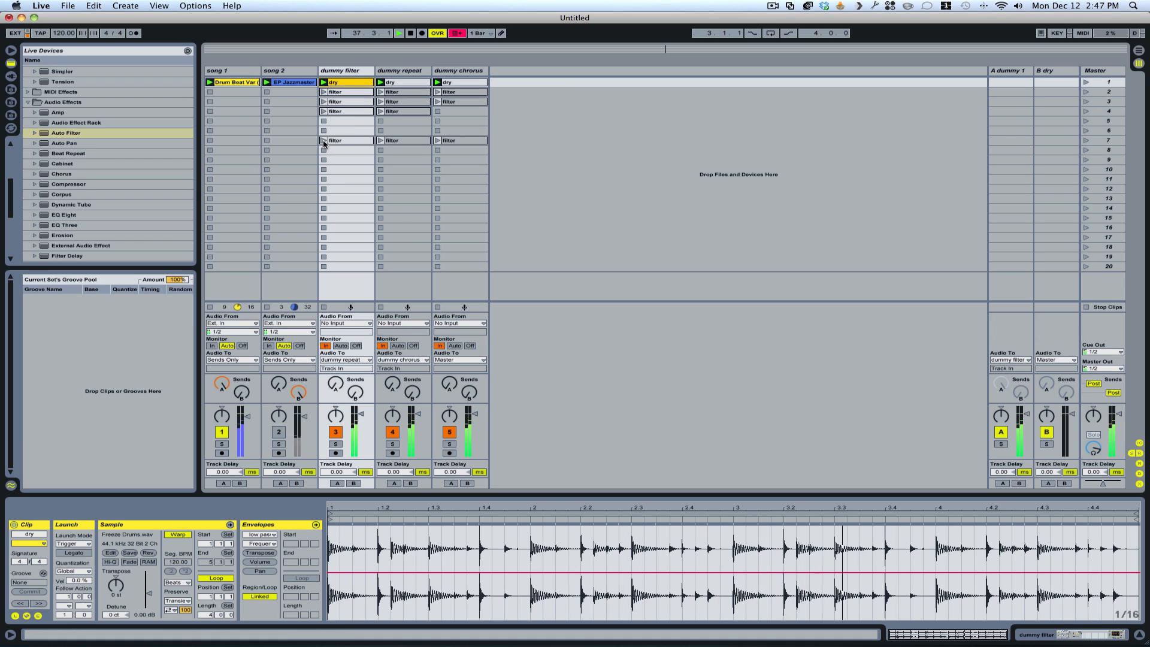
click(324, 140)
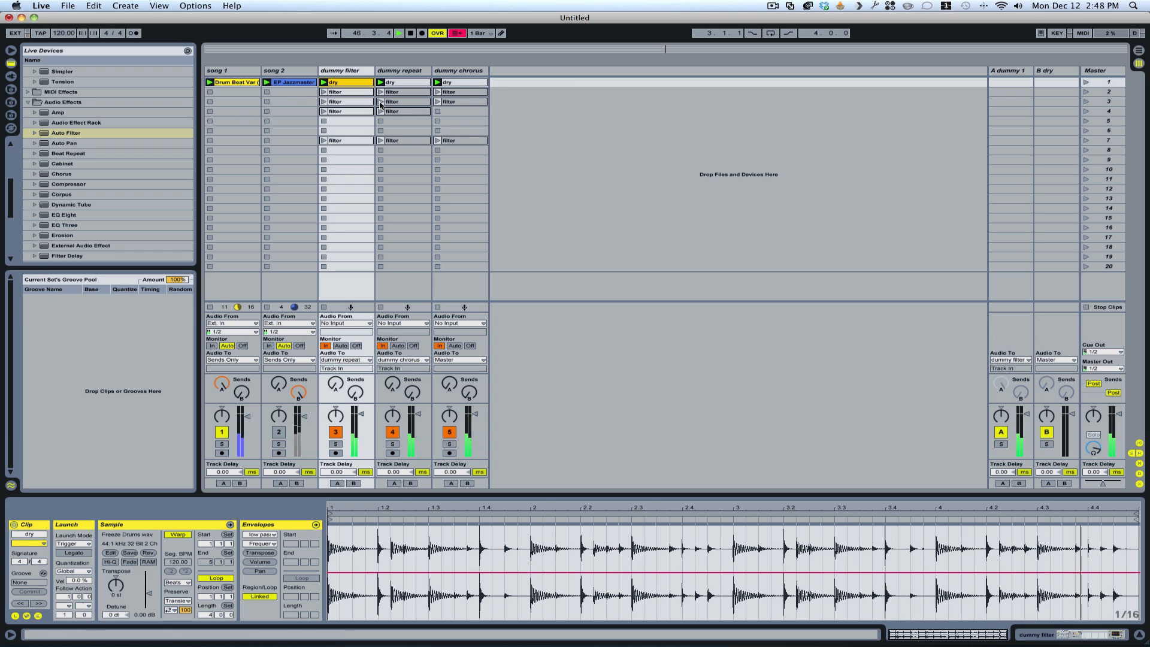
click(402, 102)
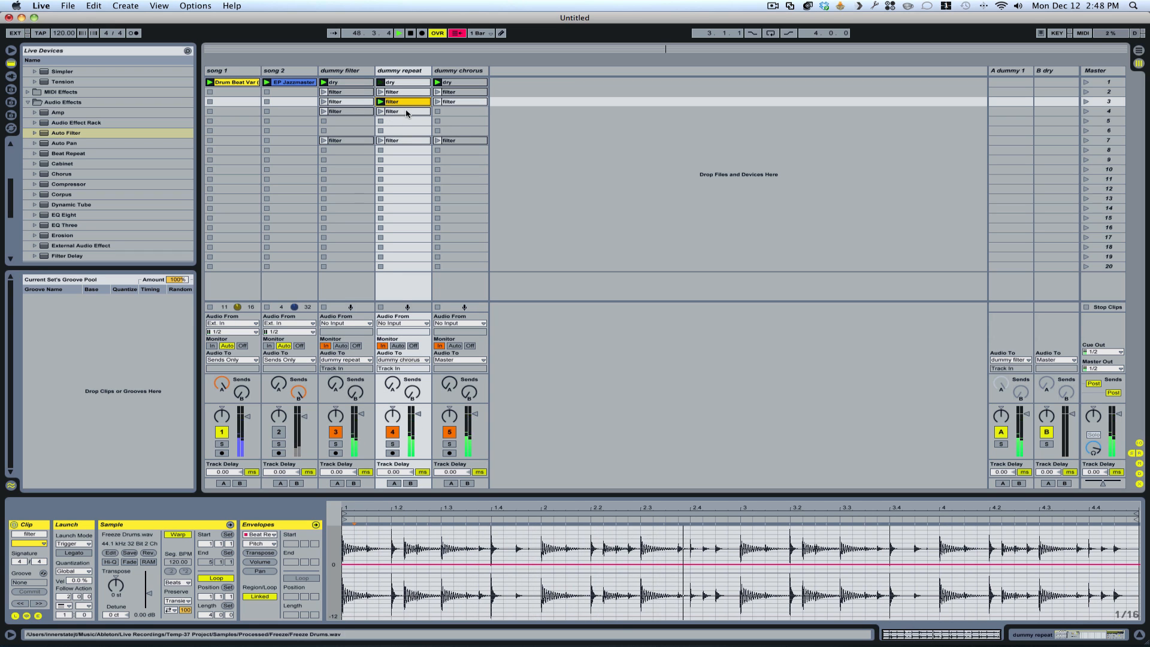
click(438, 101)
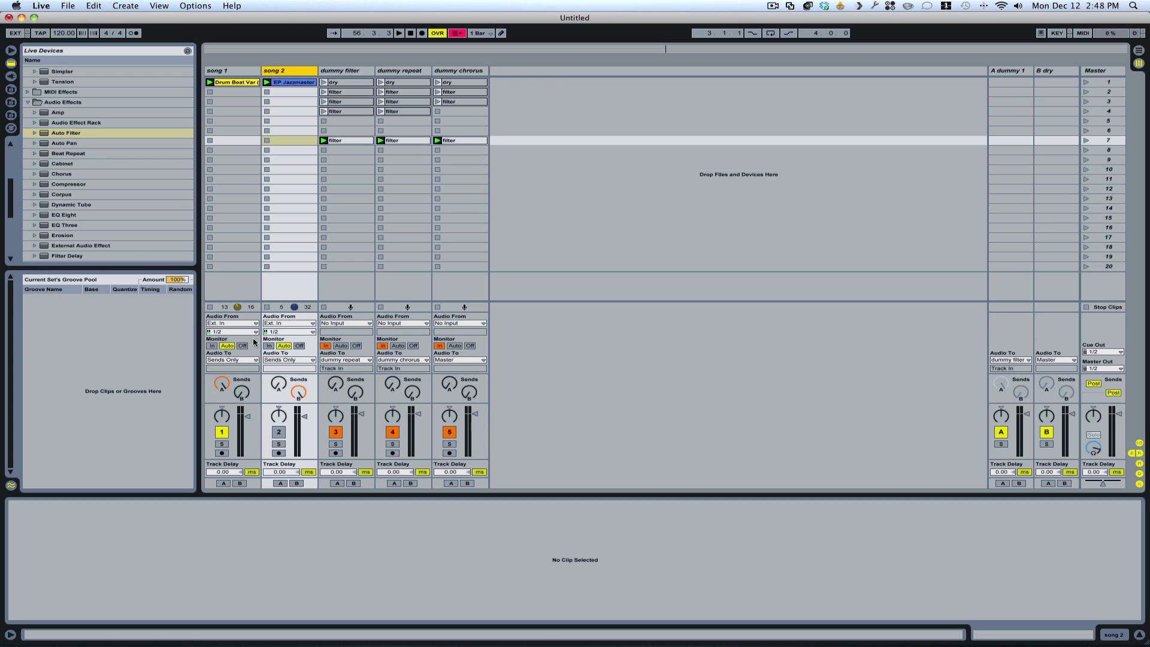
mouse_move(298, 64)
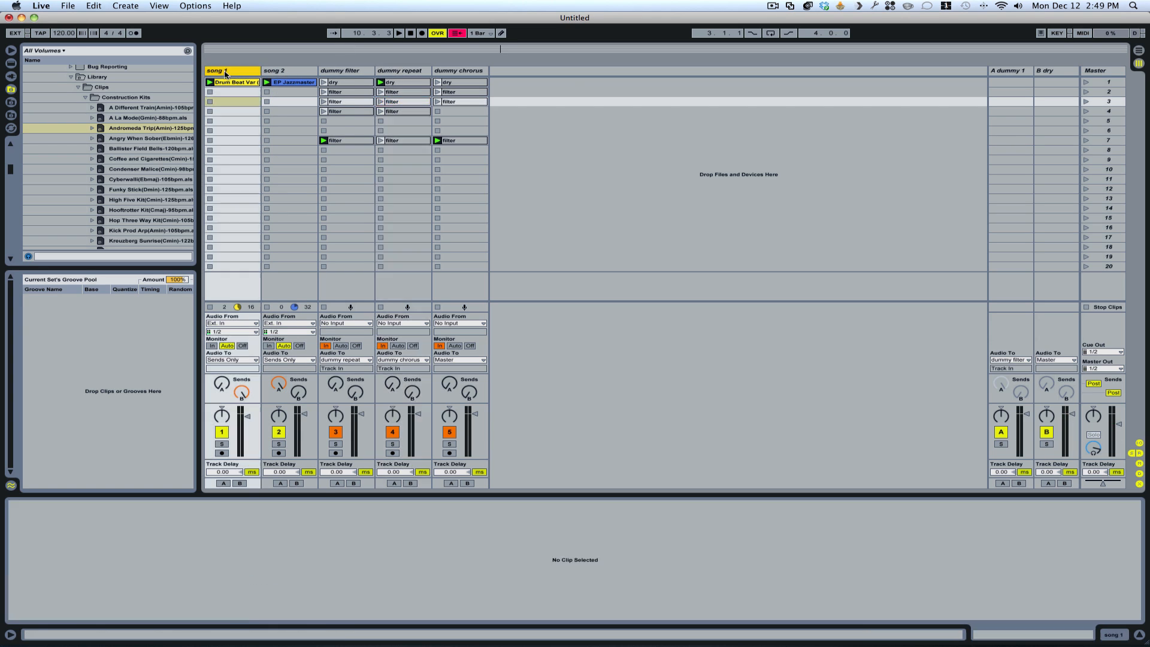
- Select the song tracks, launch scene 1, and open song 1's Drum Beat clip B-dry envelope
click(275, 70)
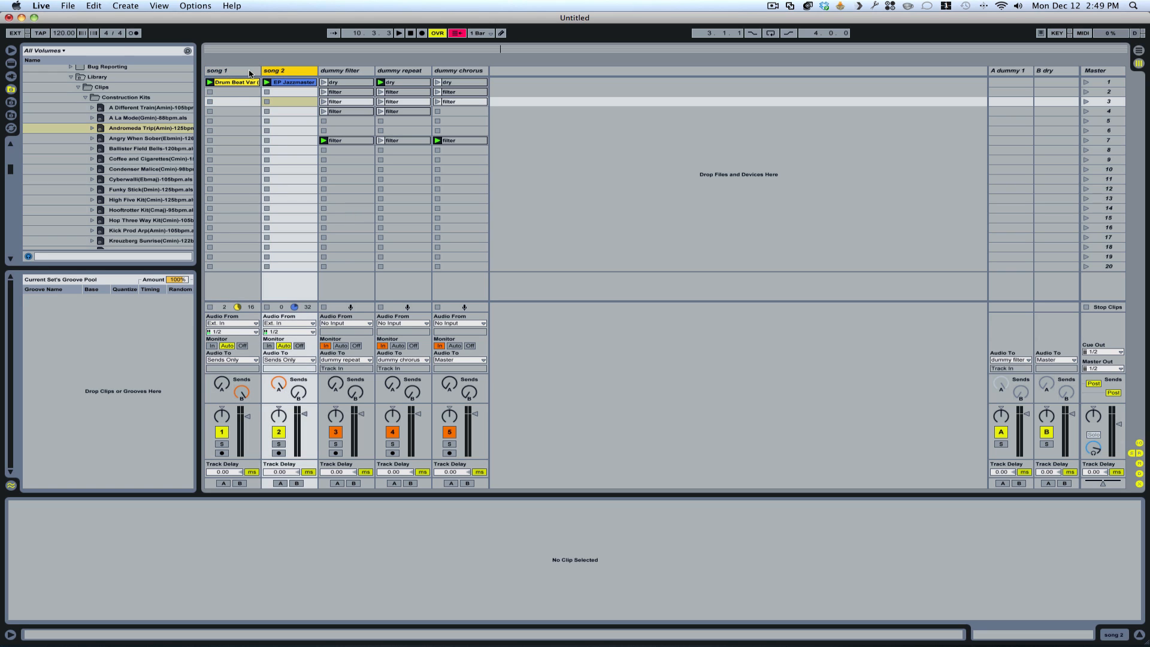
click(233, 71)
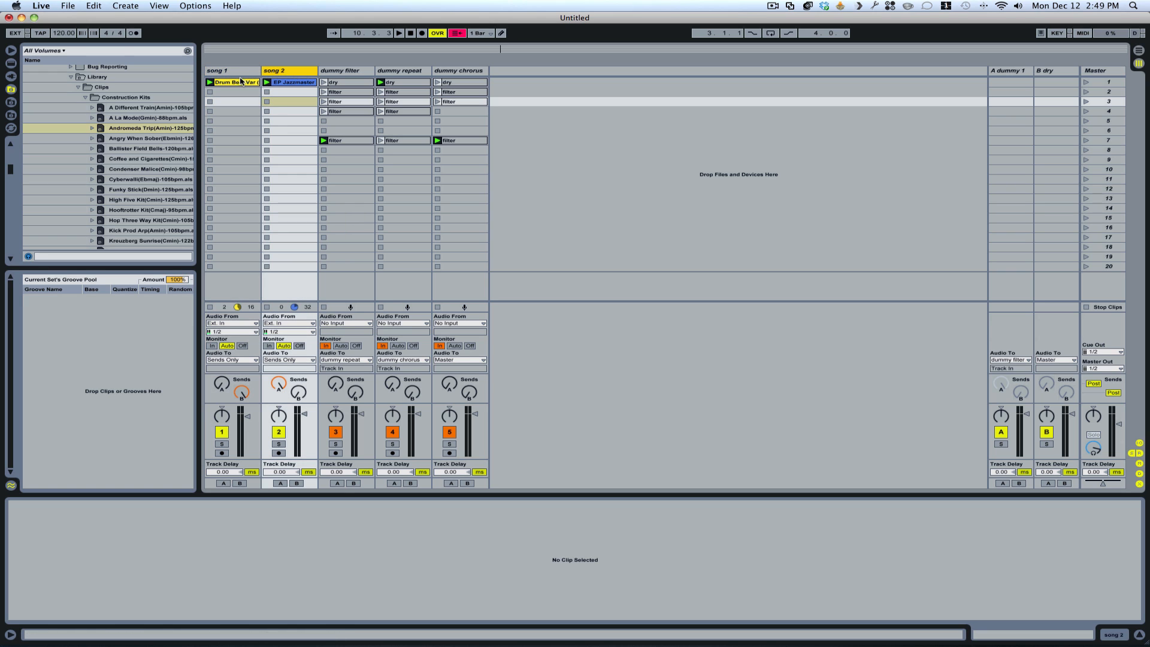
click(291, 82)
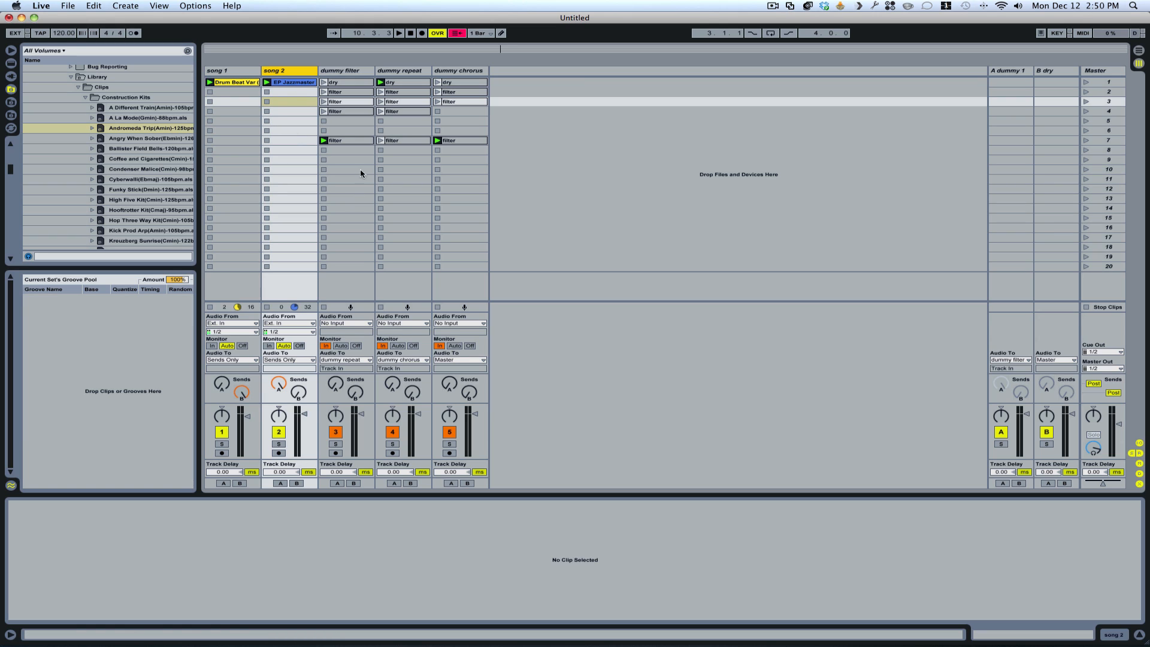
mouse_move(294, 314)
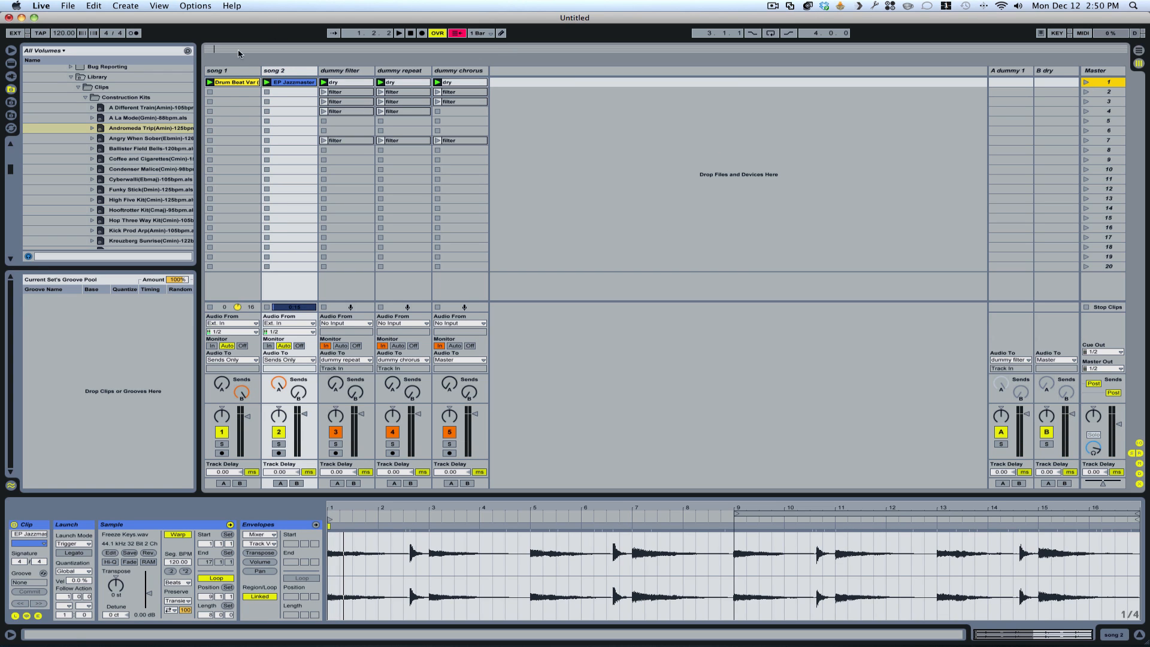
click(287, 70)
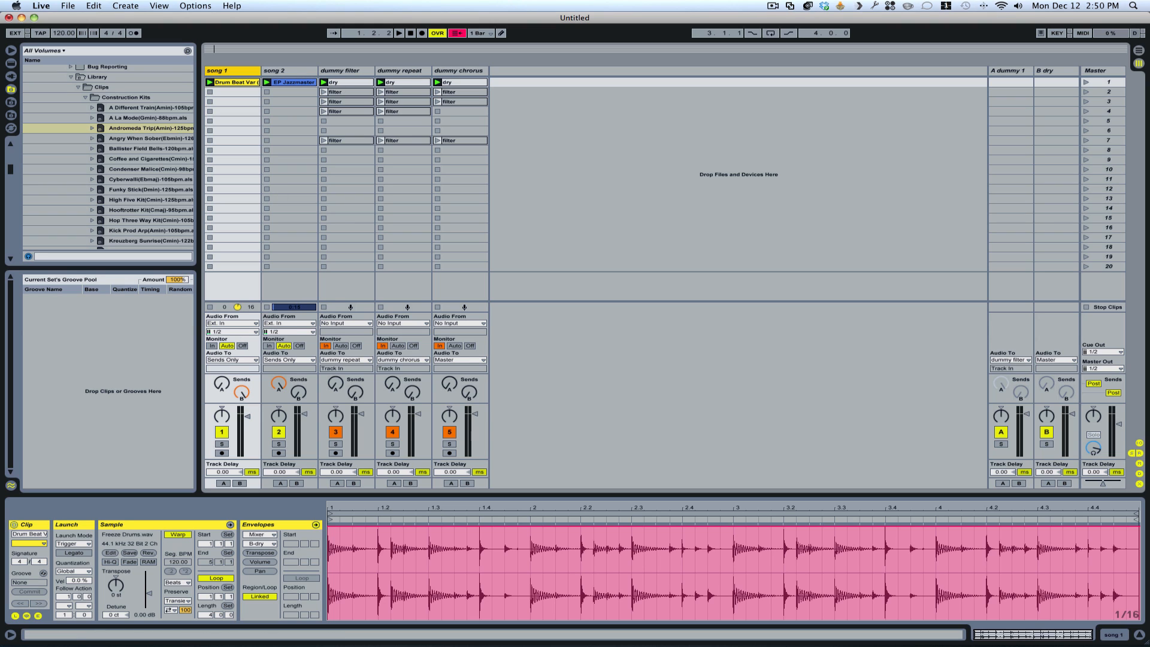
- Select the A dummy 1 and B dry returns, then show the dummy filter dry clip's envelope
click(1010, 71)
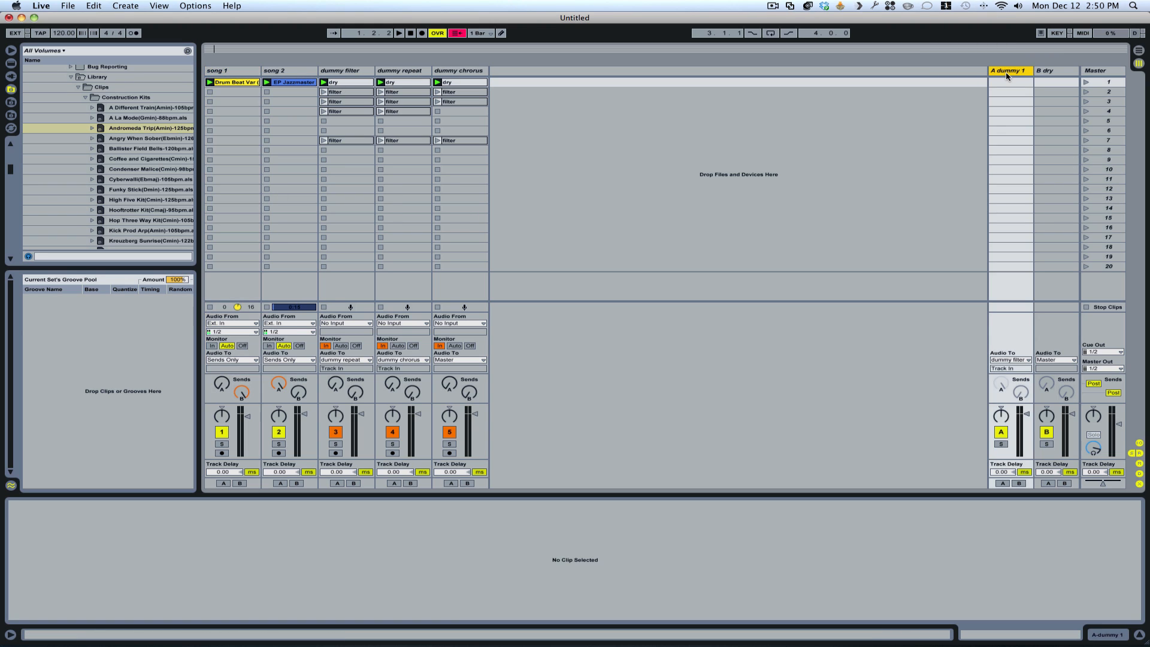
click(1055, 71)
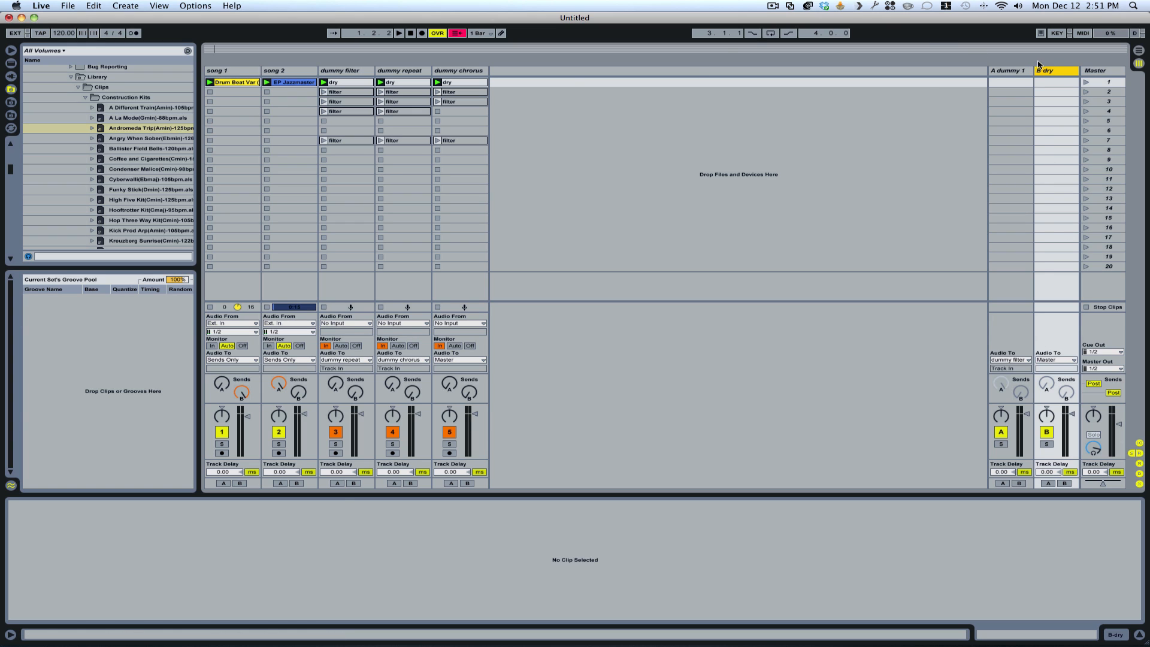
mouse_move(1115, 346)
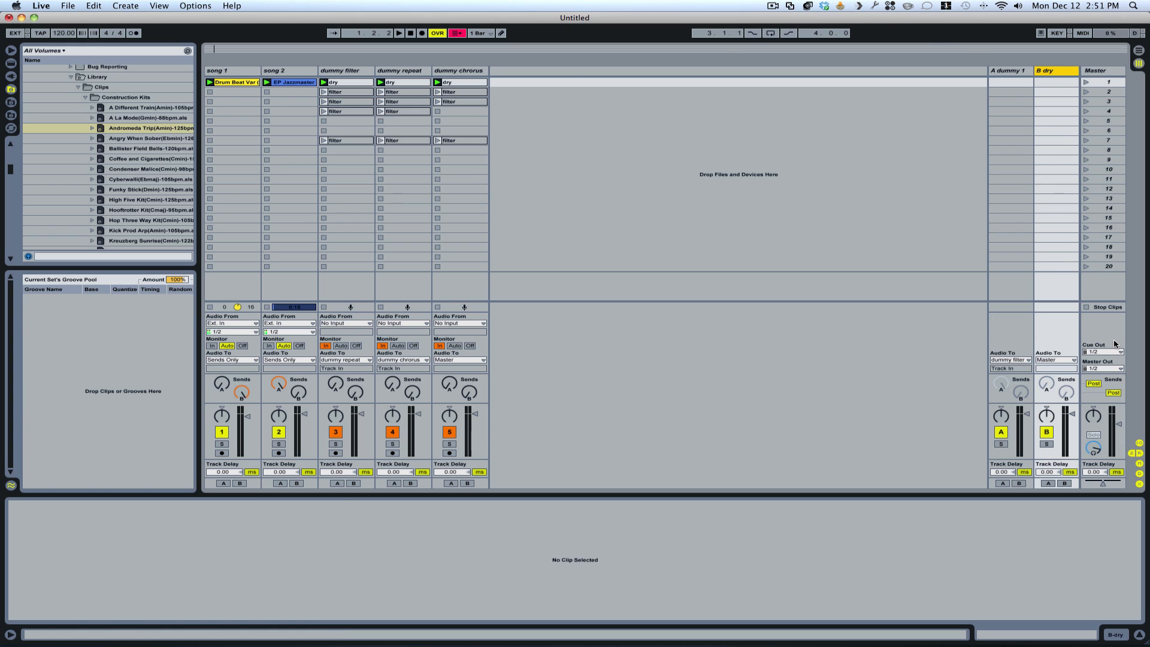
mouse_move(633, 136)
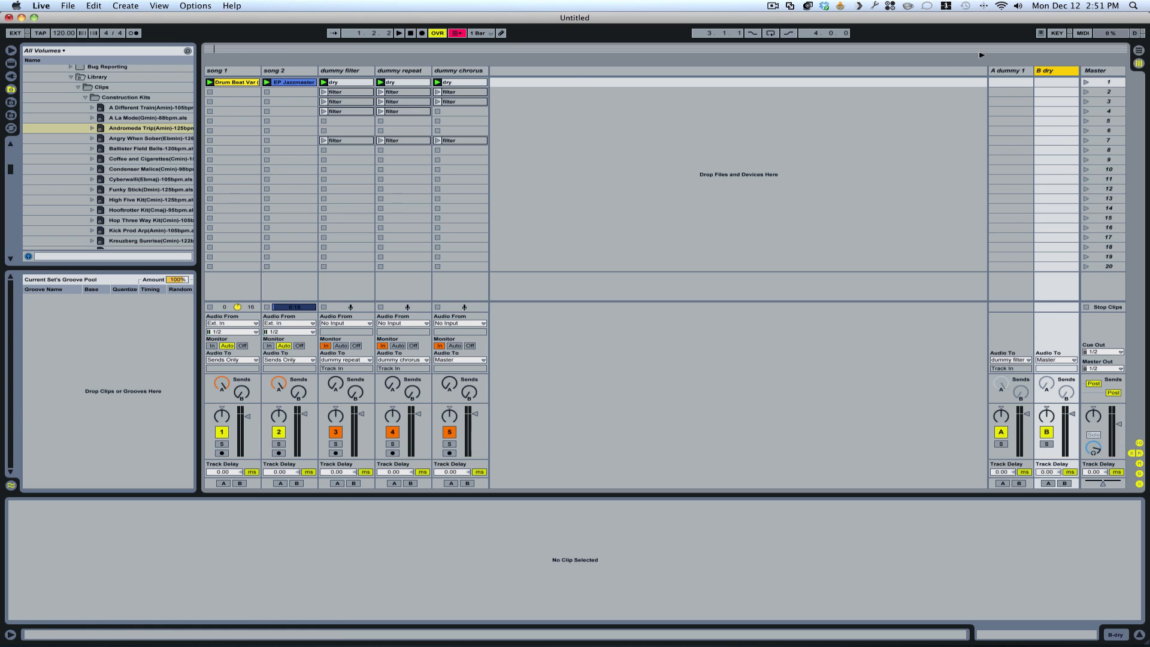
mouse_move(1019, 323)
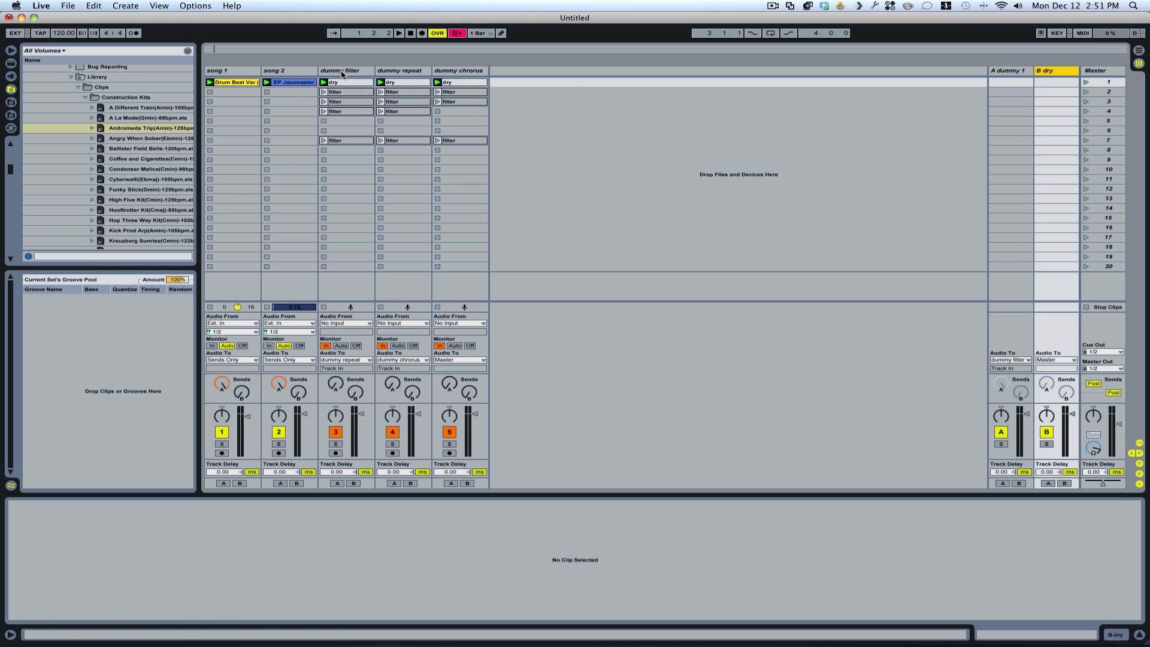
click(345, 81)
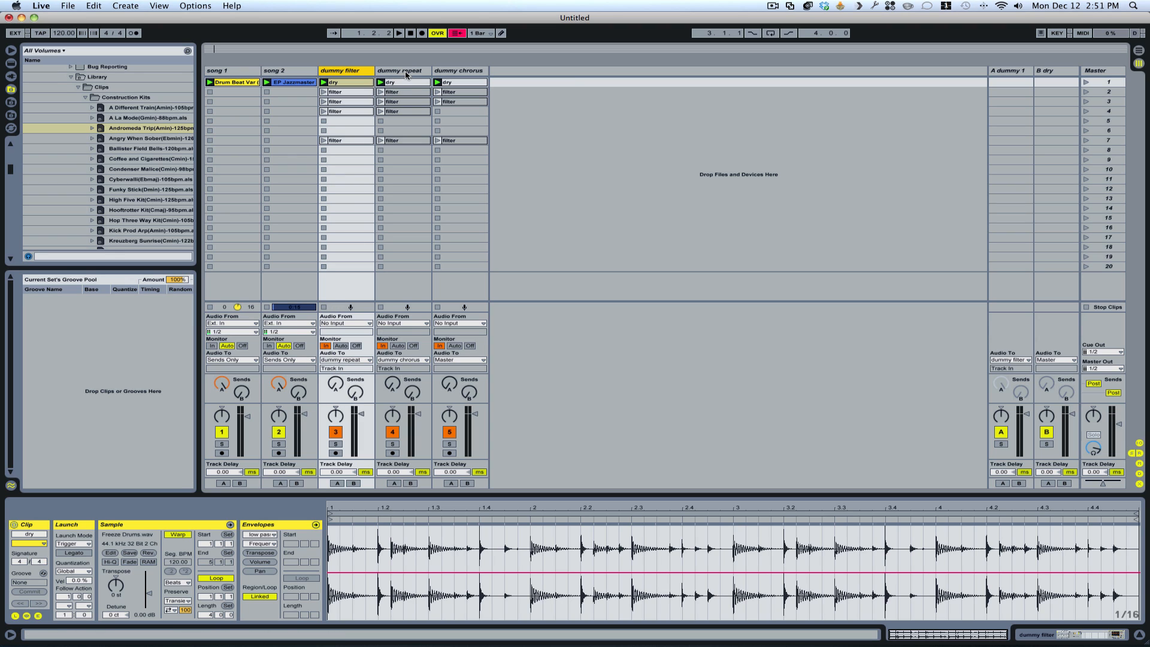
mouse_move(431, 377)
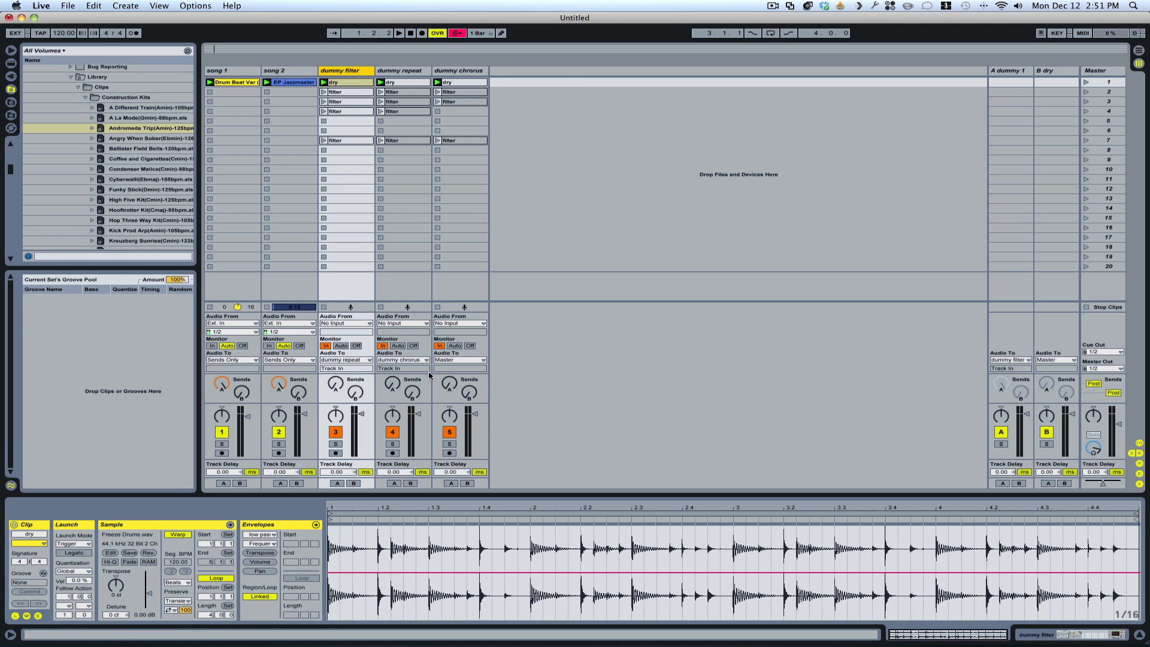
mouse_move(455, 374)
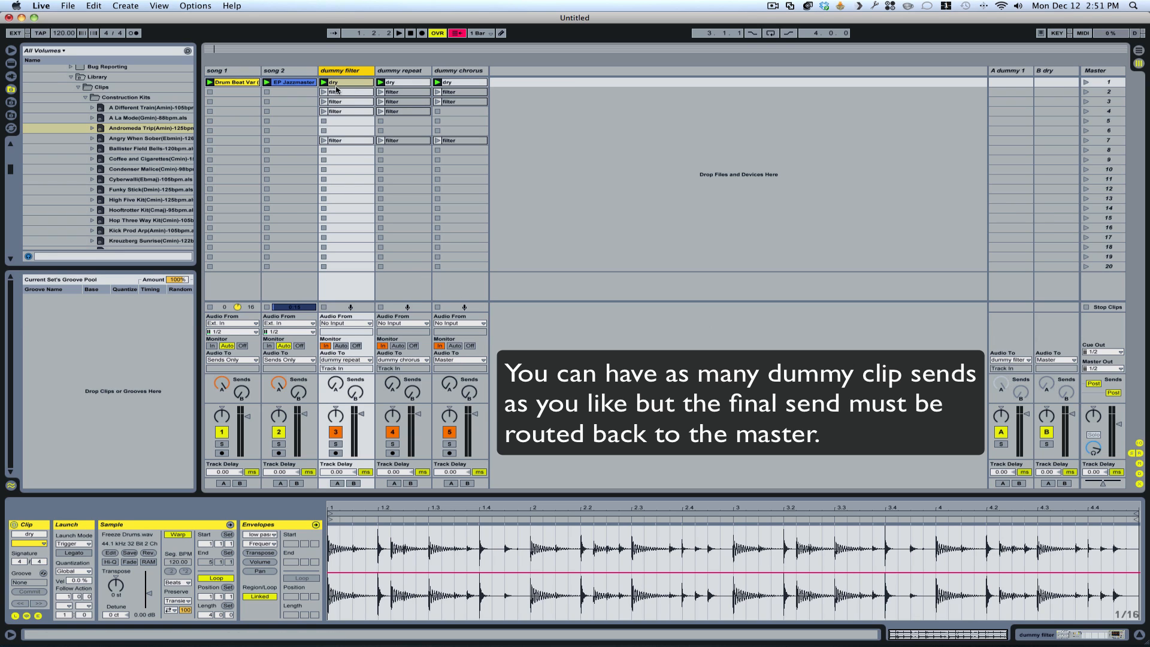
mouse_move(382, 90)
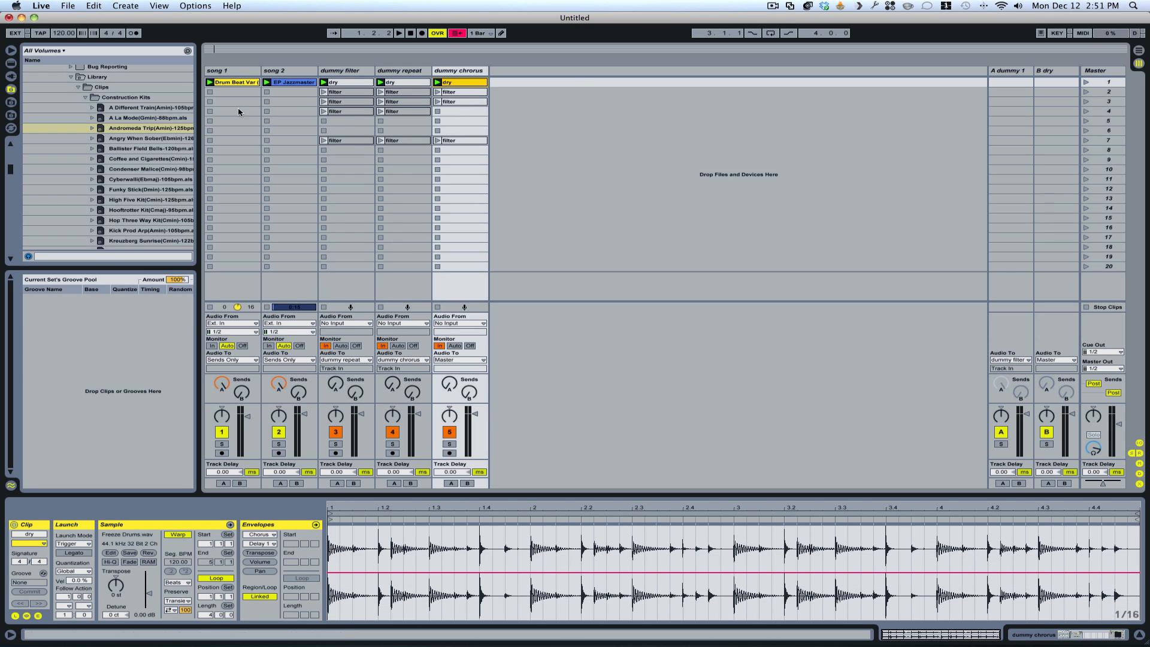
mouse_move(304, 109)
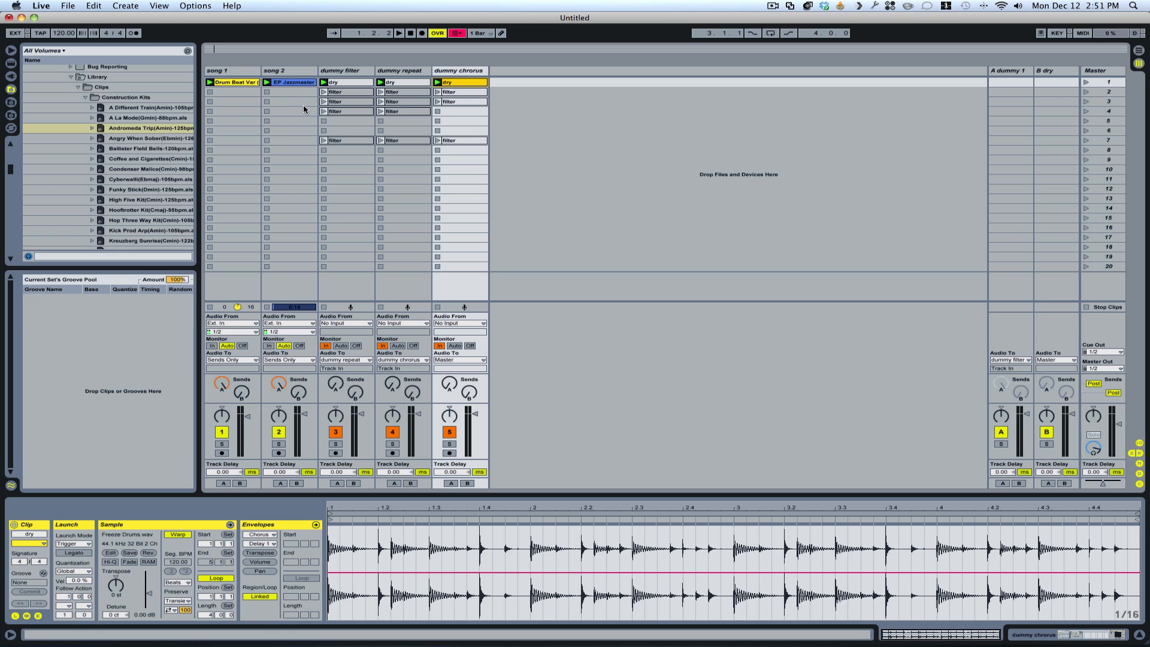
- Open the dummy filter track's scene 7 filter clip for its dipping low pass frequency envelope
click(399, 33)
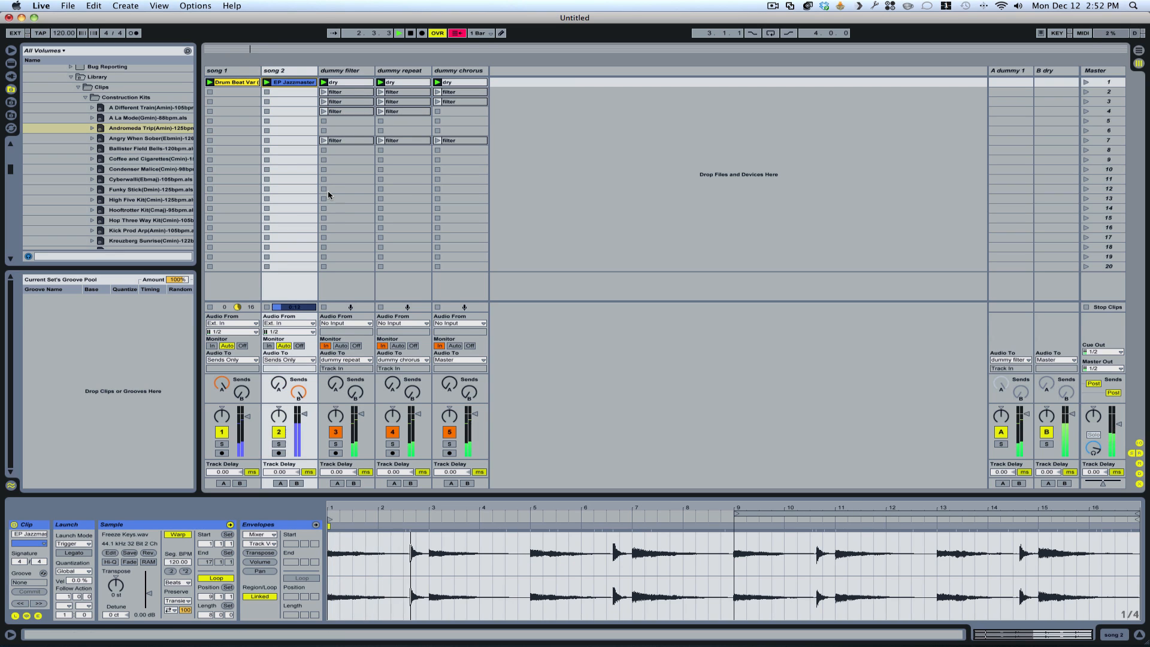
click(324, 111)
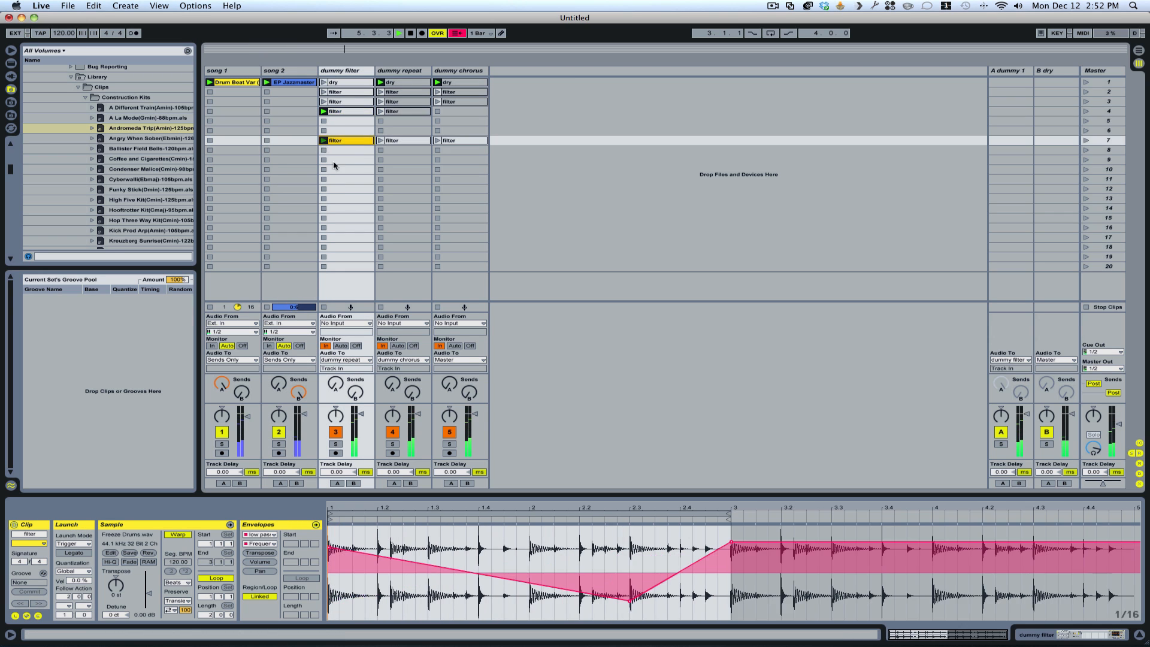
click(402, 140)
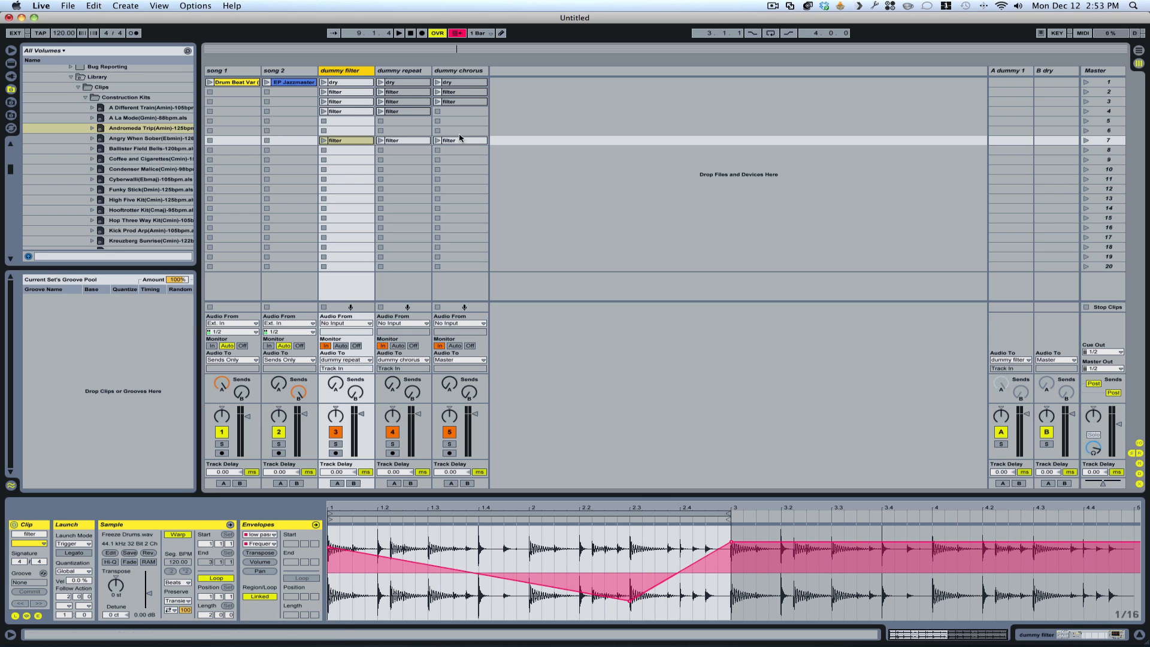
mouse_move(300, 73)
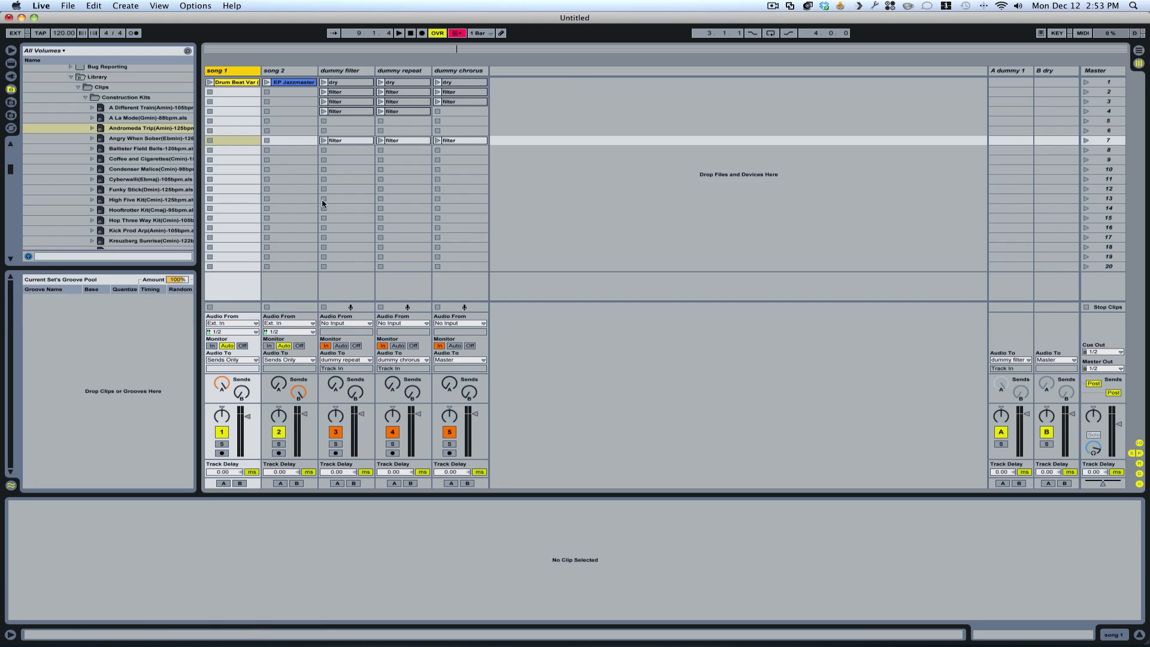
mouse_move(653, 255)
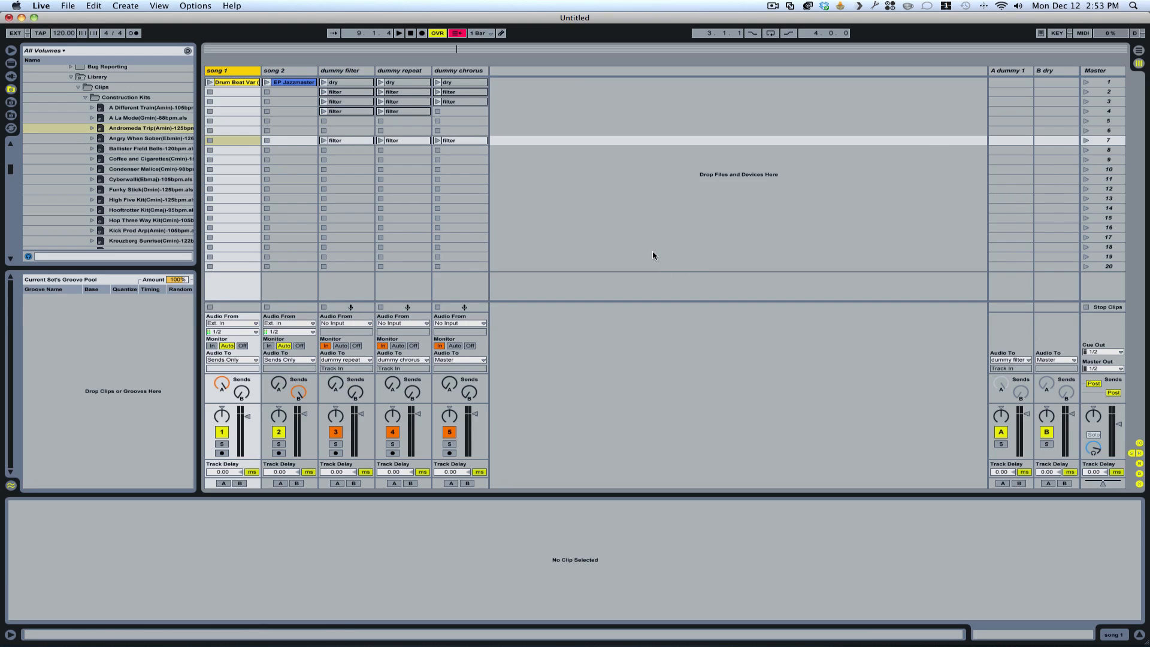
- Show the dummy filter track's devices, add a second inner rack chain, and select both chains
click(334, 140)
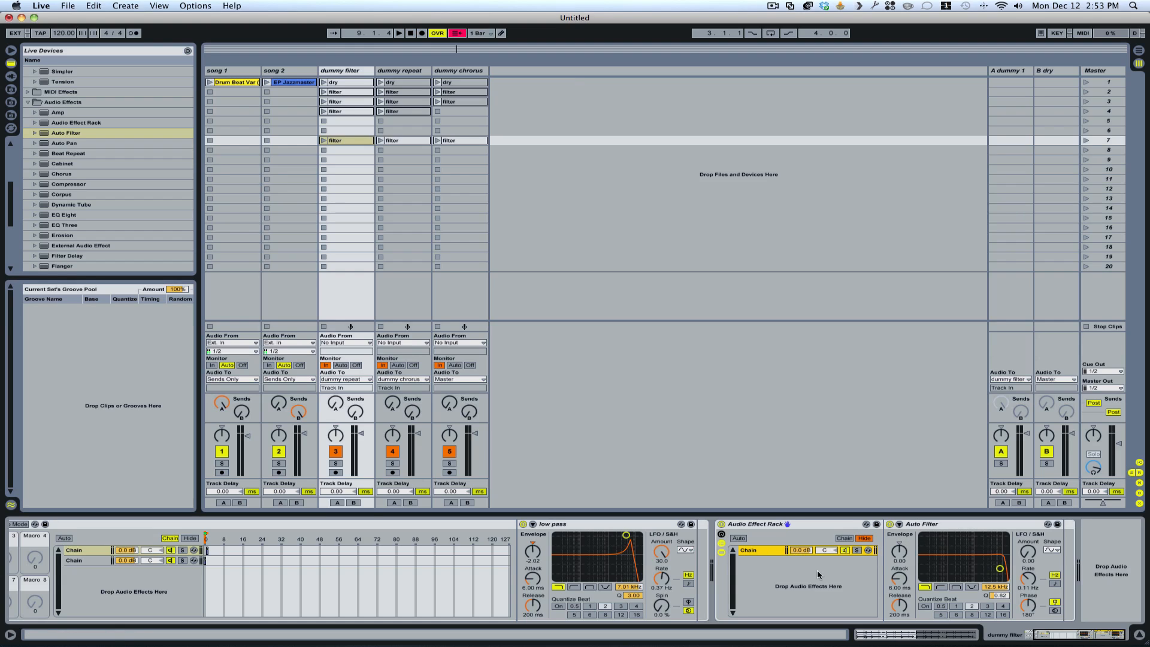
mouse_move(775, 591)
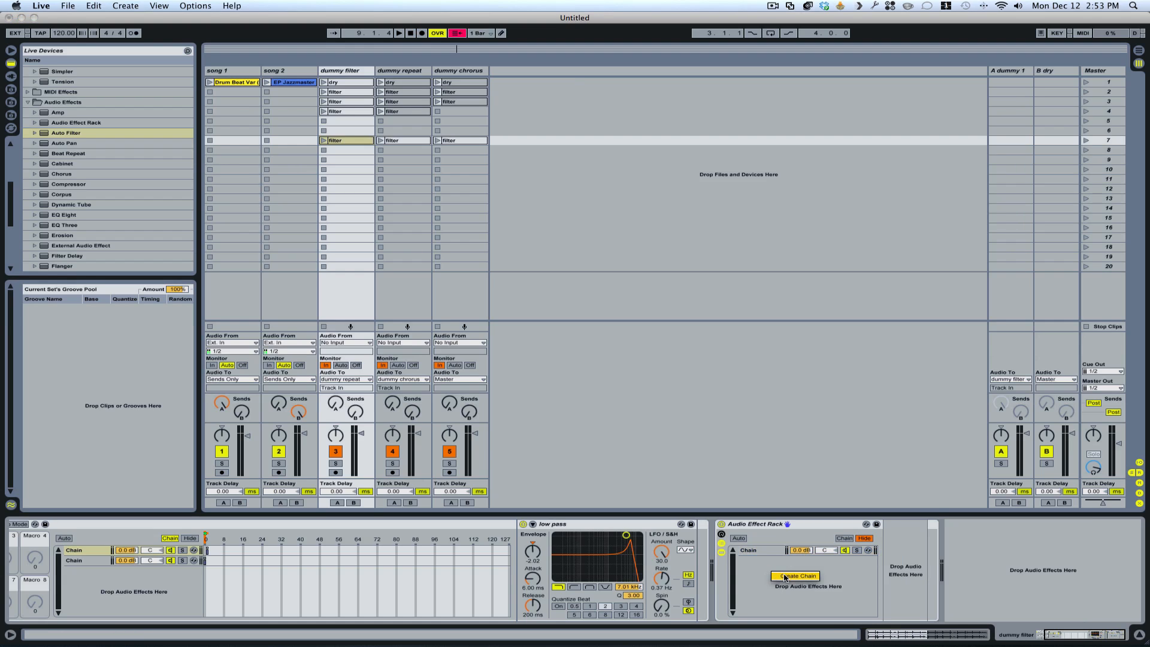
click(797, 576)
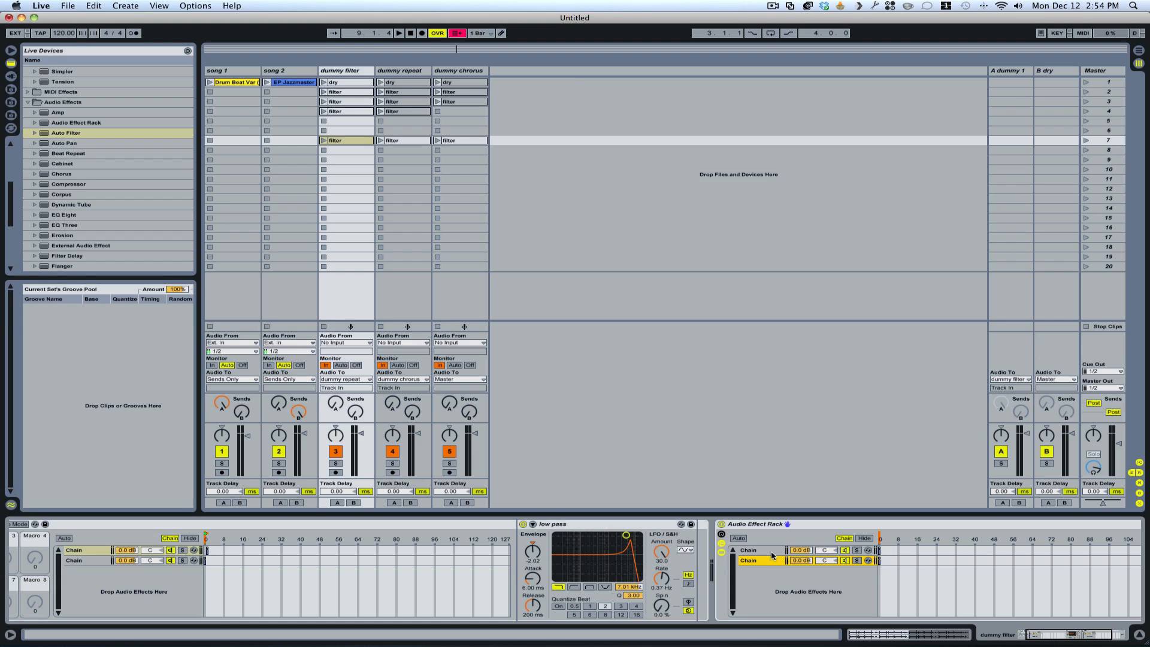
click(749, 550)
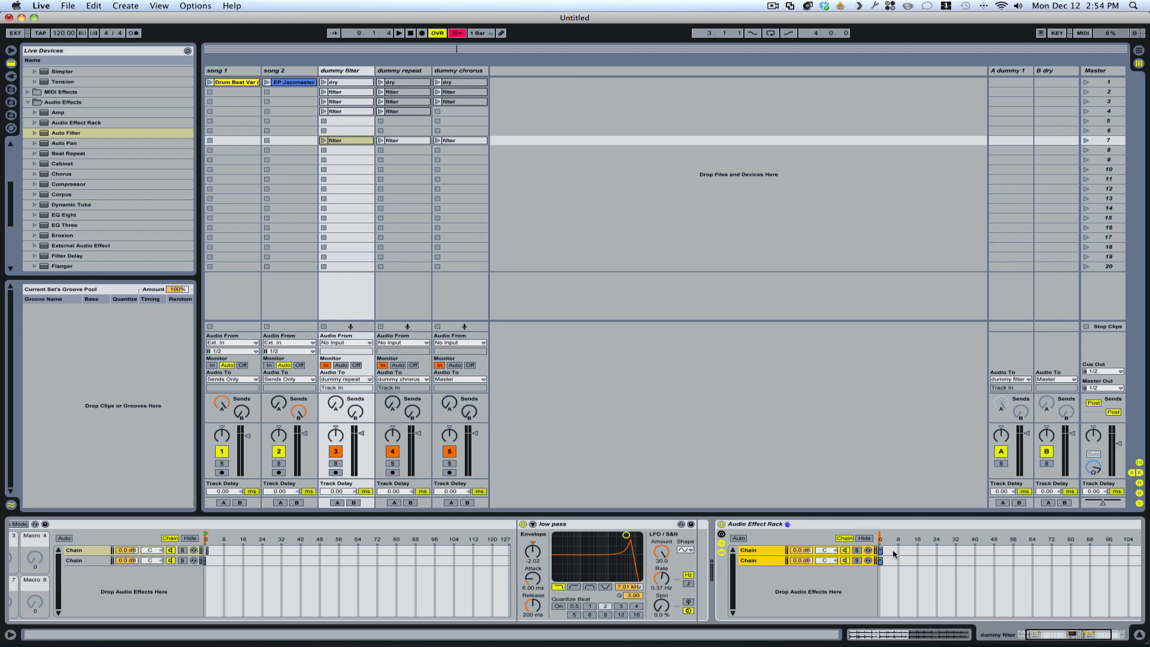
- Bring up the context menu for the two selected chains to copy them to dummy repeat
right_click(883, 559)
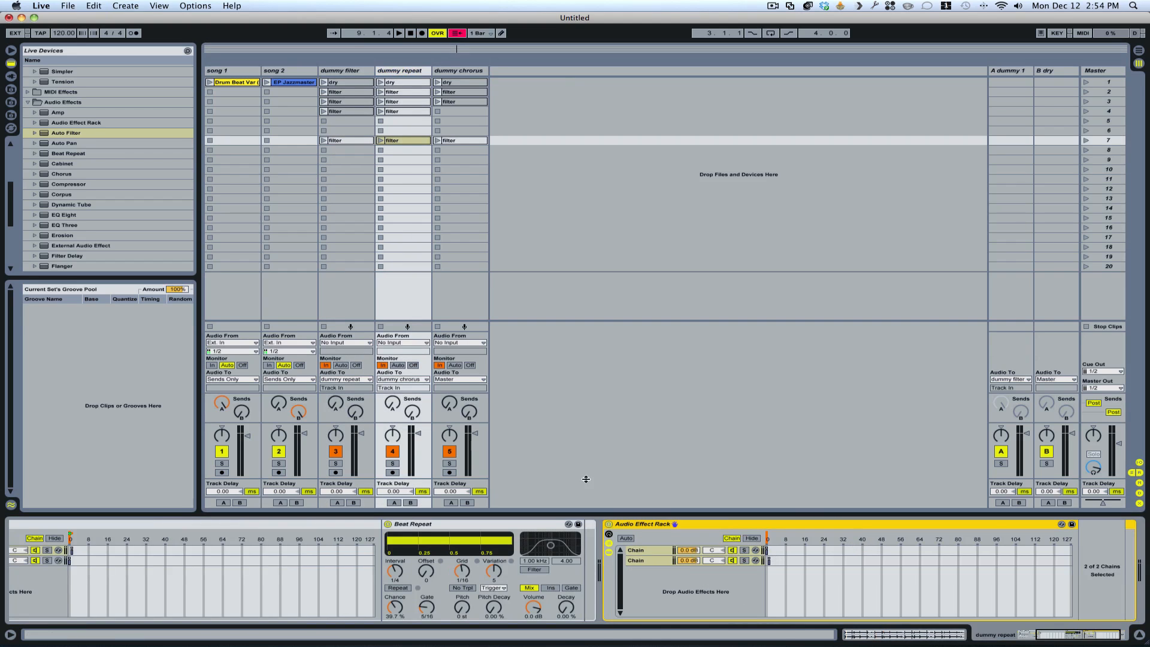
mouse_move(741, 582)
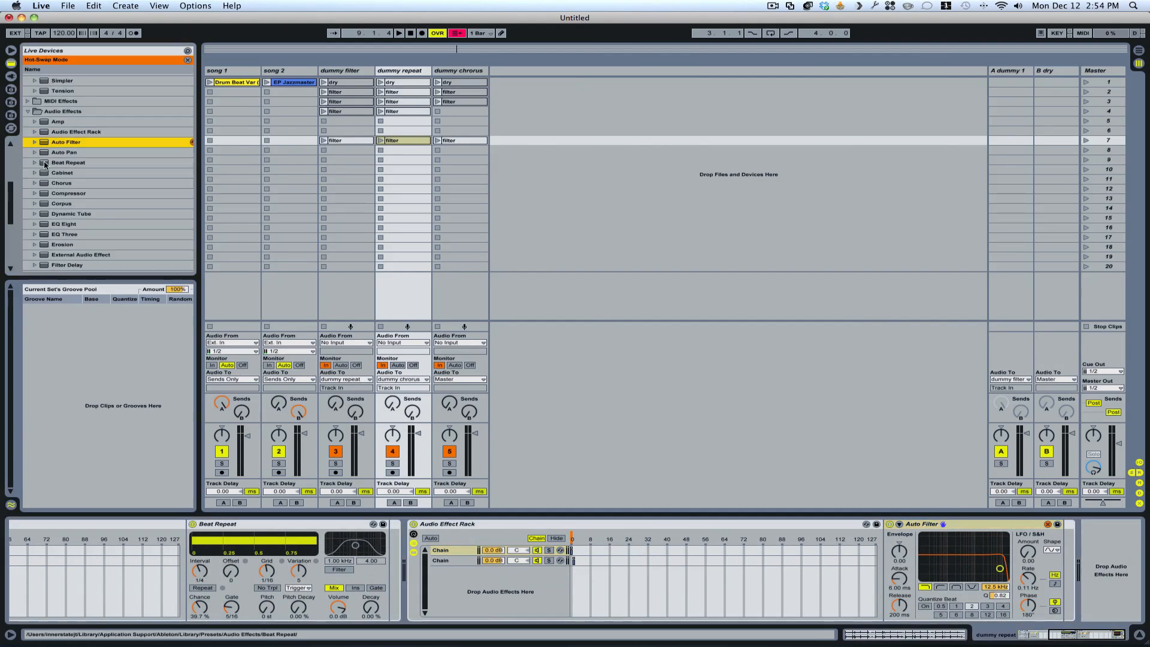
- Hot-swap the dummy repeat track's Auto Filter for Beat Repeat from the browser
click(68, 162)
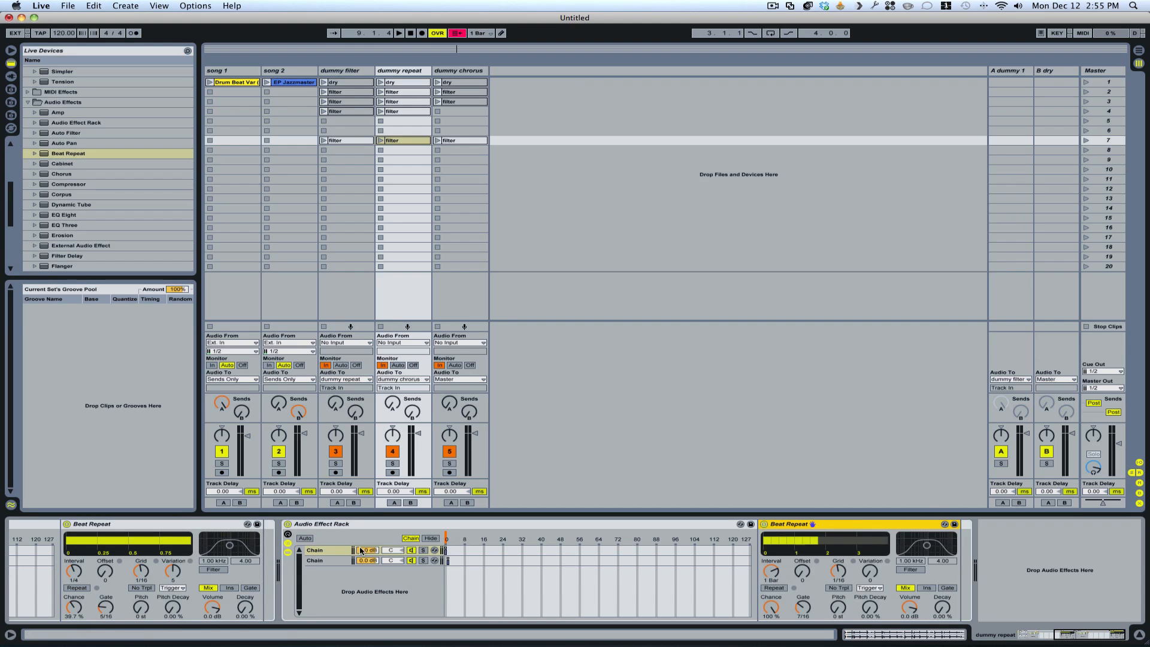
mouse_move(859, 553)
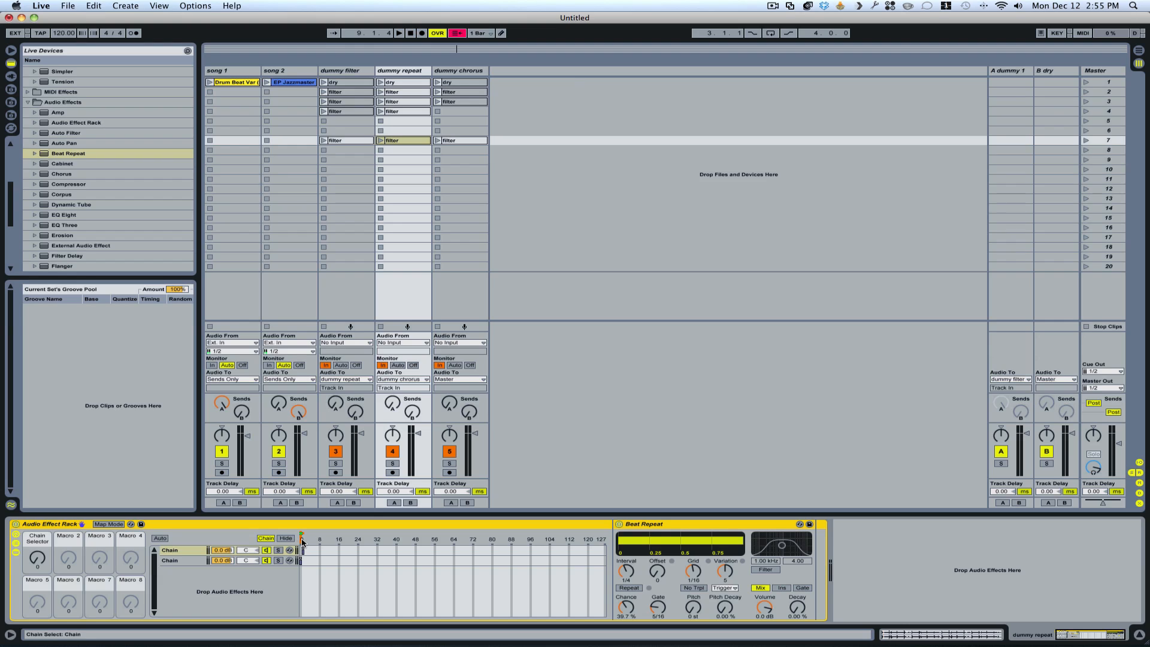
- Map the dummy repeat rack's chain selector to a macro, then show the dummy filter track's devices
right_click(301, 540)
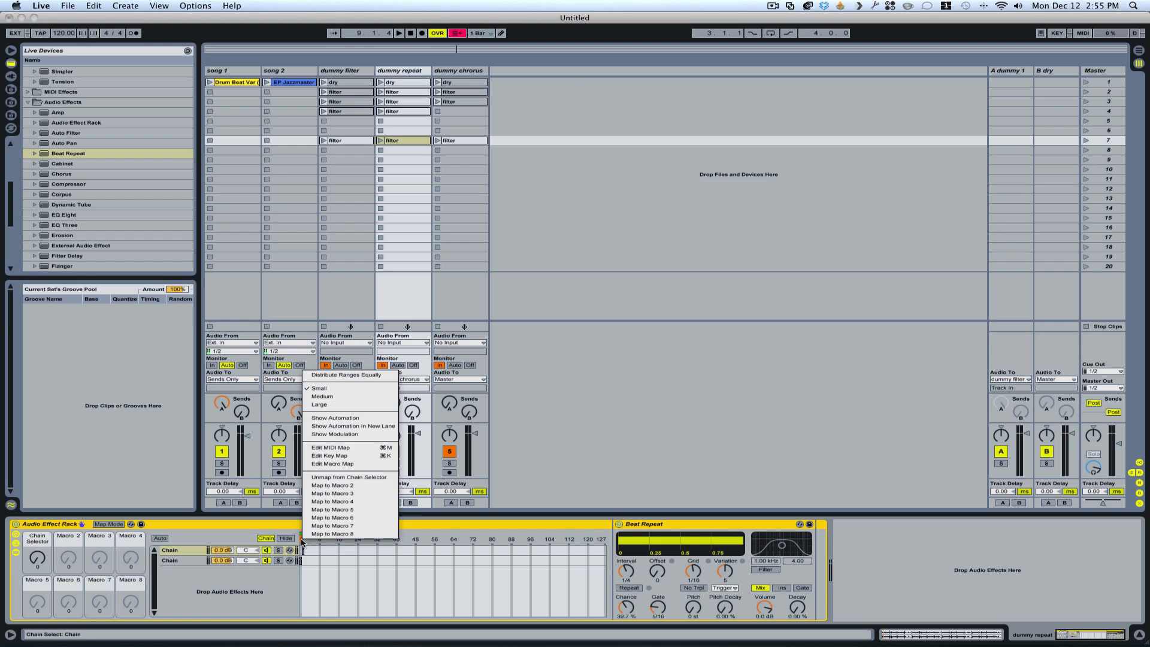
mouse_move(329, 481)
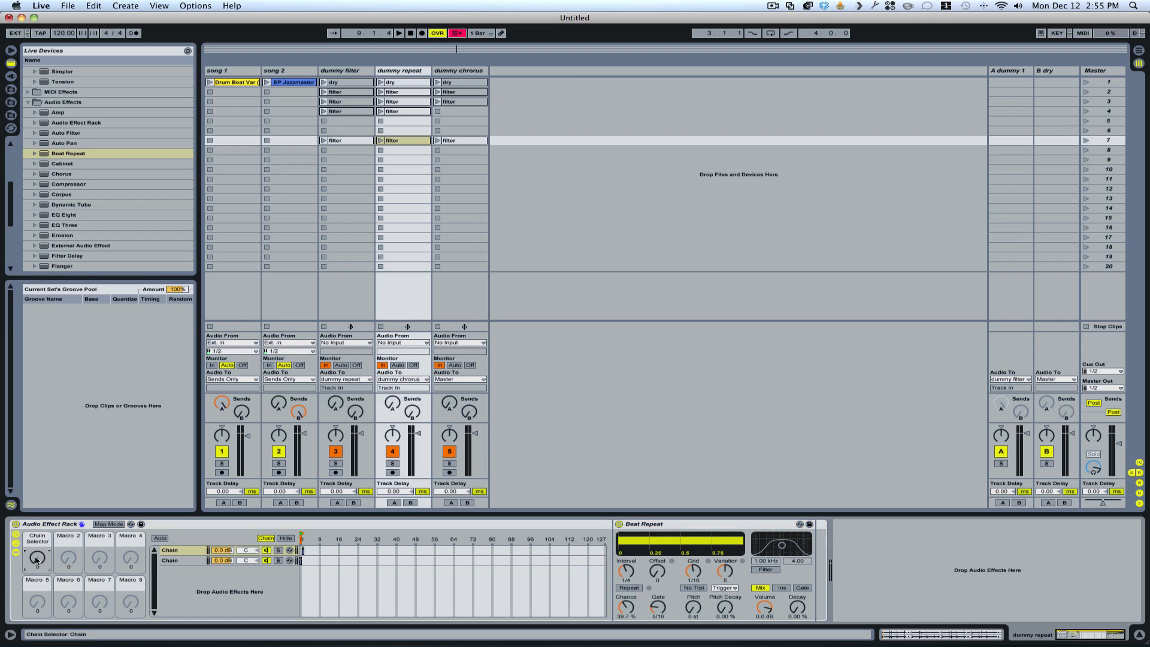
mouse_move(36, 559)
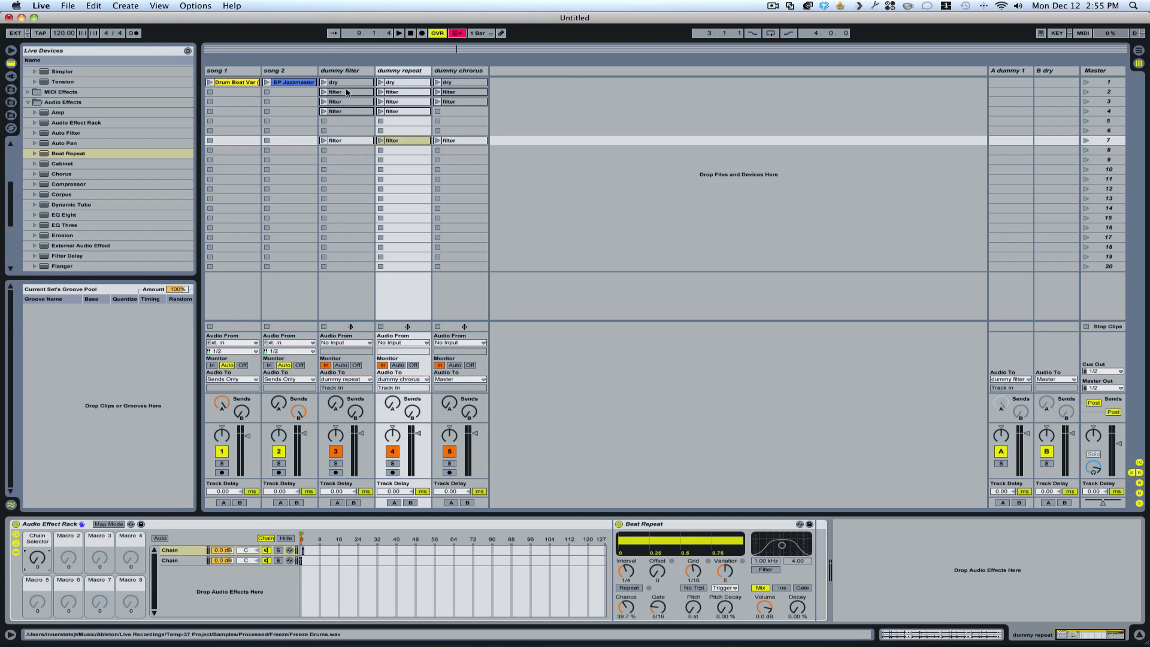
click(344, 70)
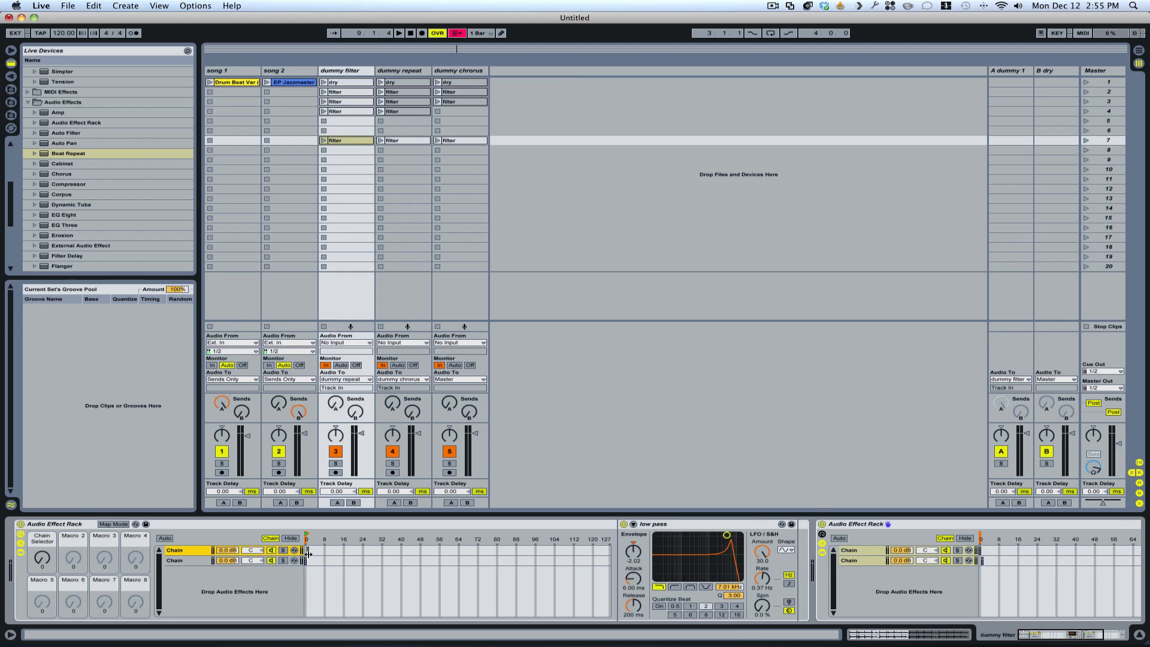
- Point the dummy filter dry clip's envelope at the Audio Effect Rack's Chain Selector
click(335, 81)
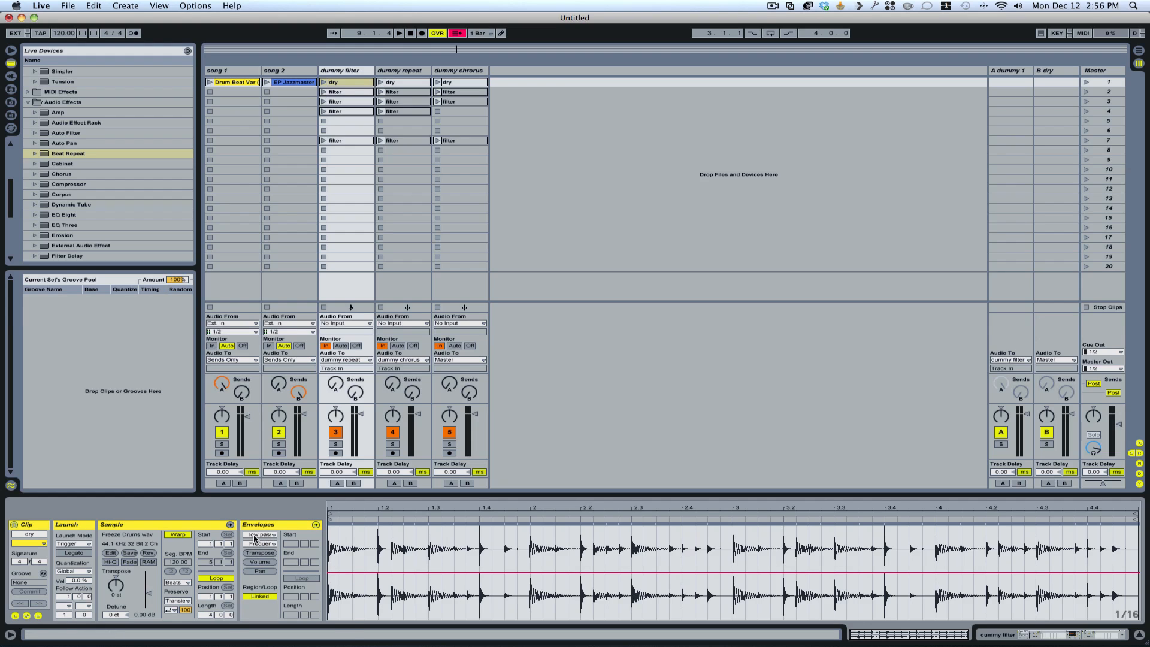
click(262, 534)
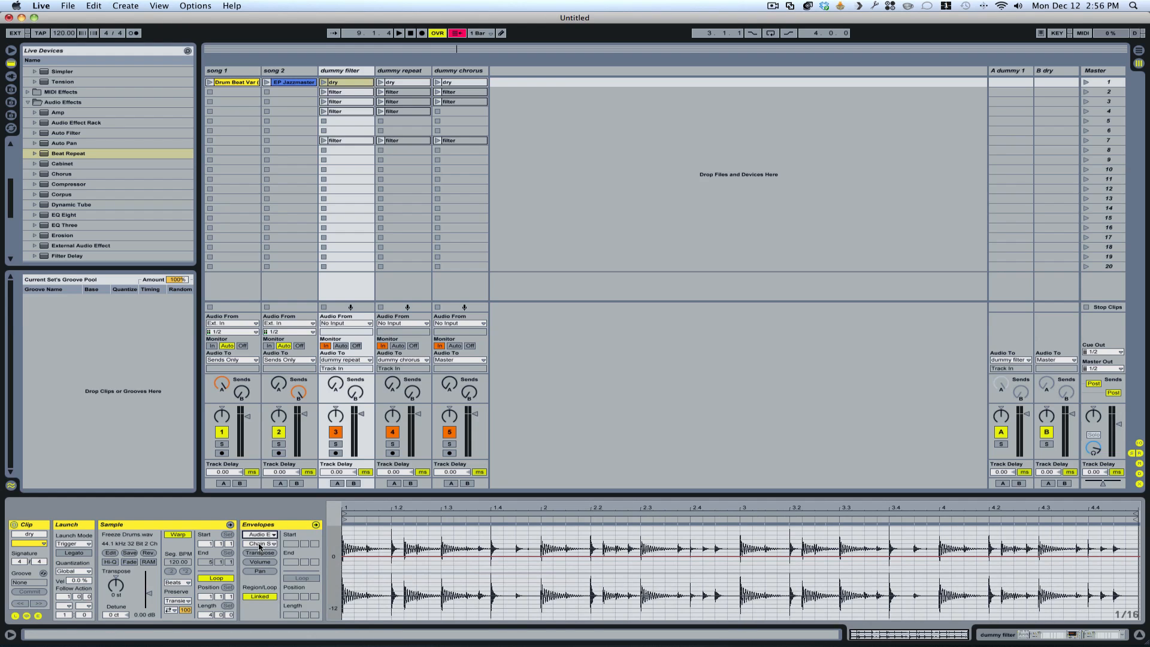
click(265, 534)
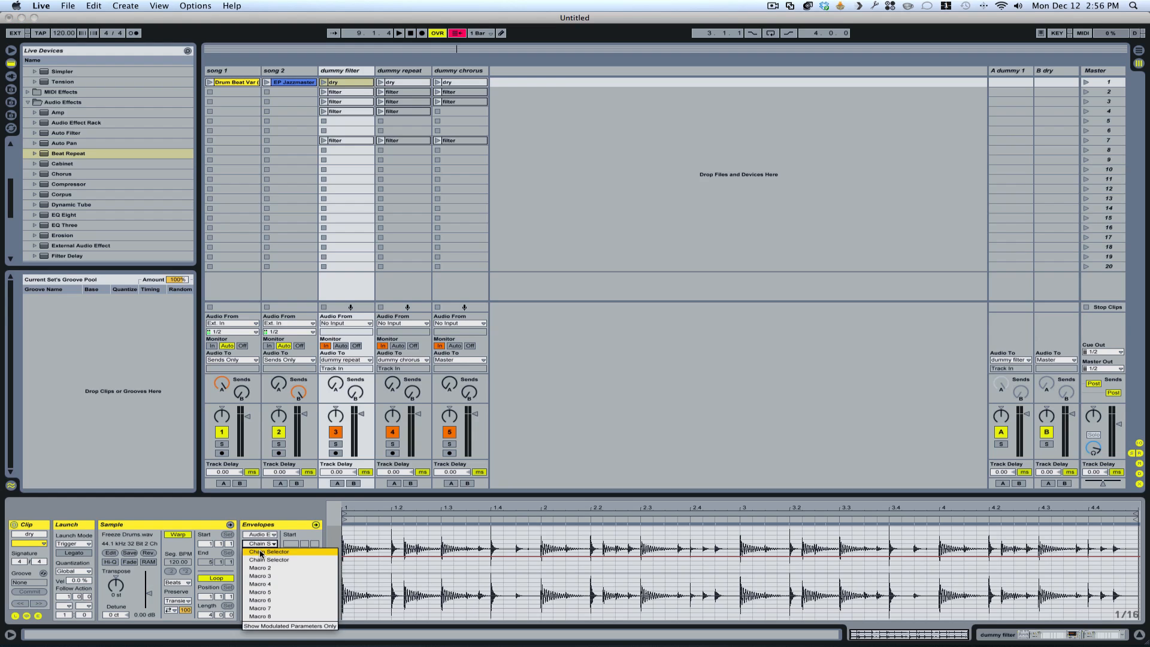
click(270, 552)
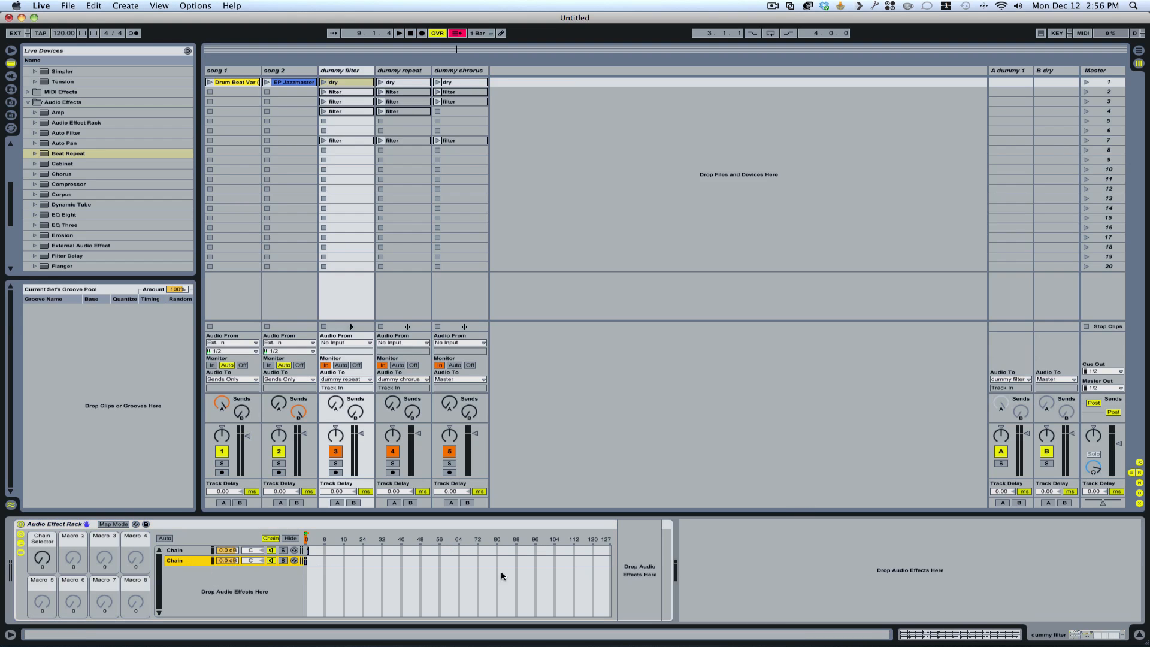
mouse_move(648, 581)
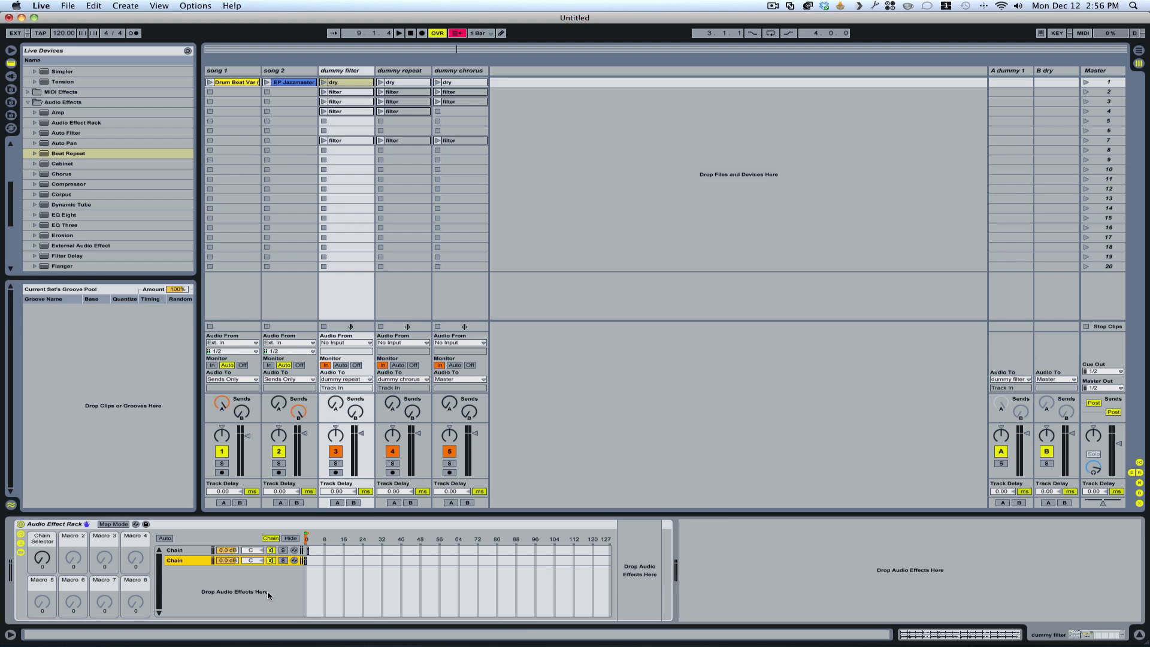
- Show the dummy filter rack's first chain with its low pass Auto Filter, leaving chain two empty
click(174, 550)
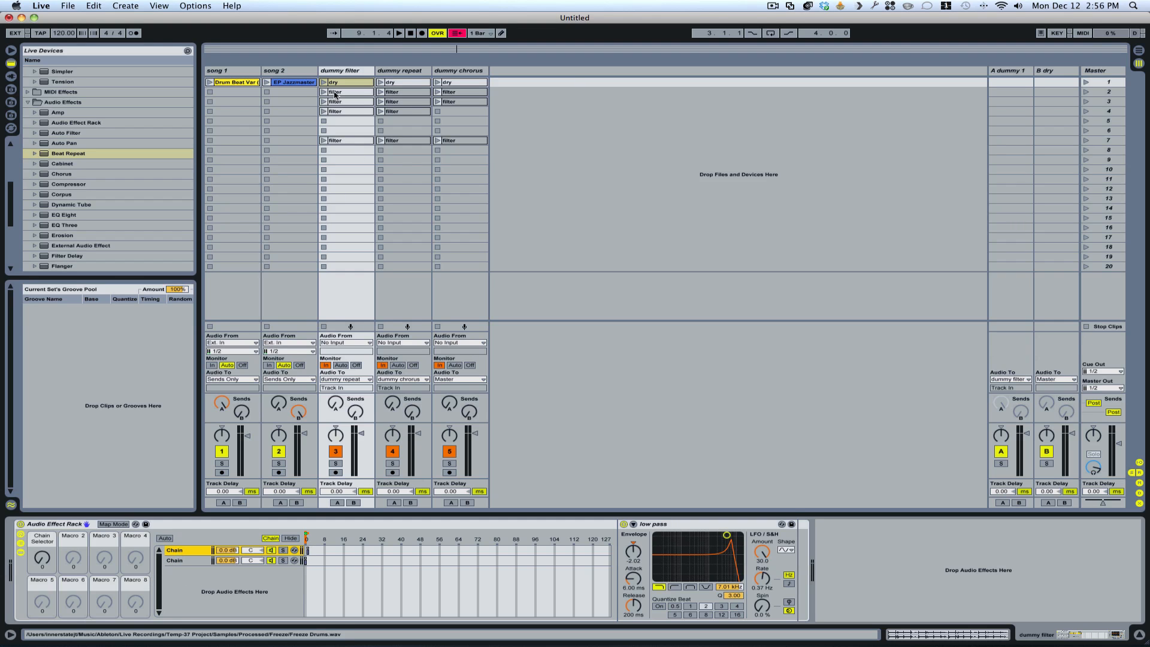
click(336, 91)
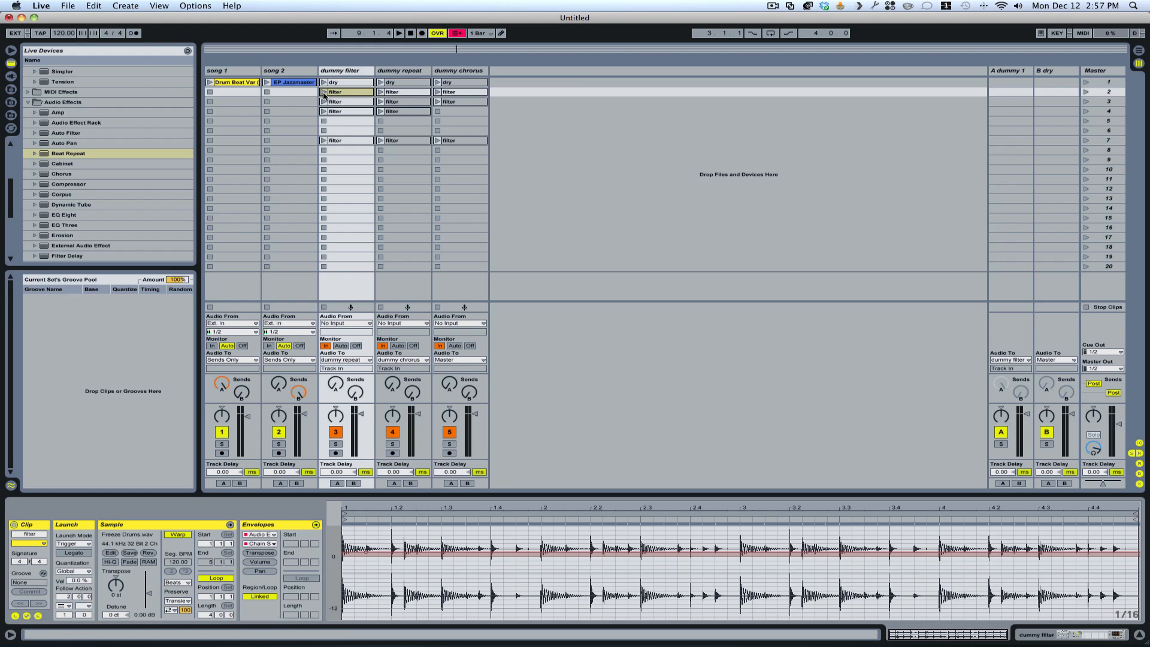
click(347, 91)
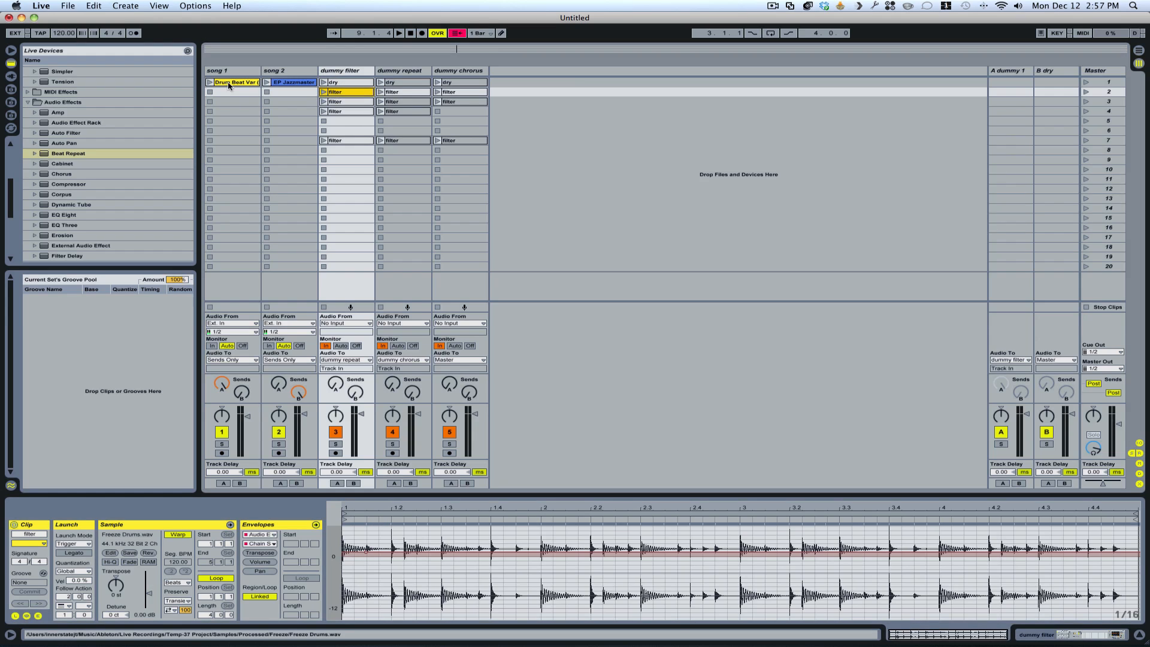
click(292, 82)
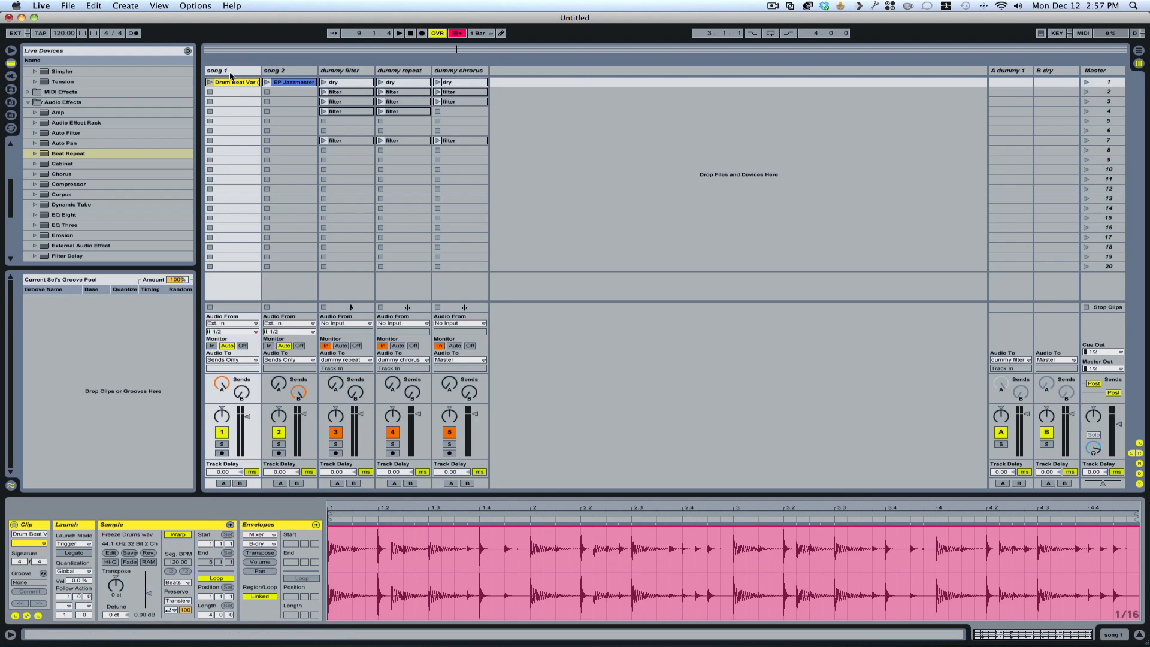
click(234, 81)
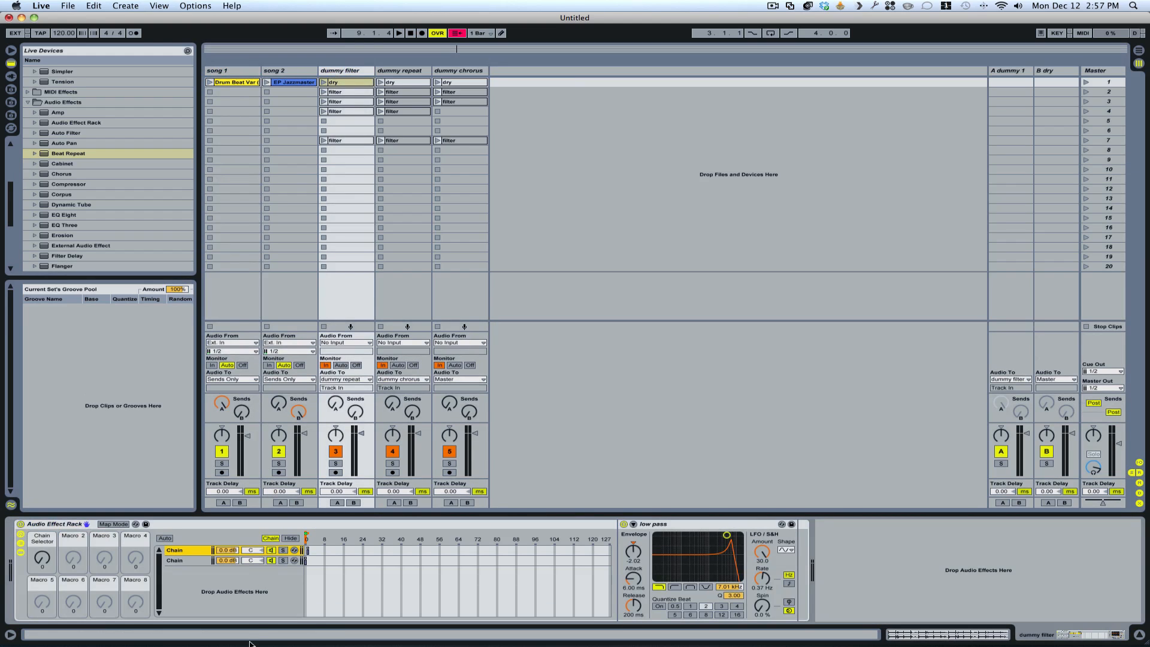
click(174, 550)
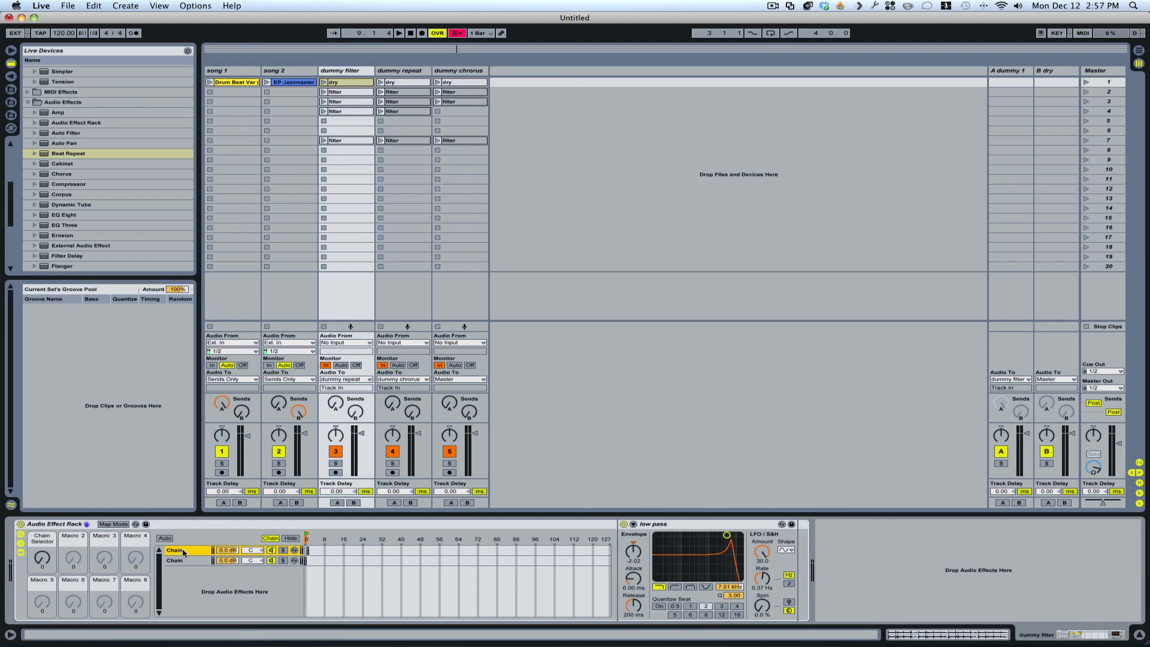
mouse_move(688, 546)
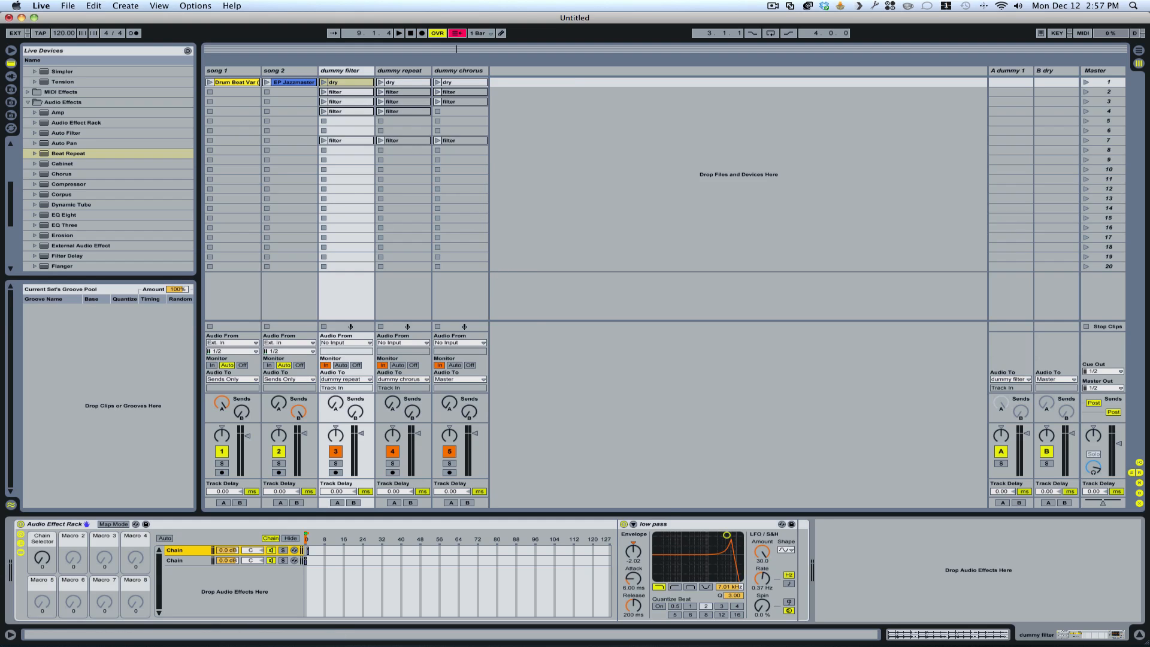
mouse_move(588, 334)
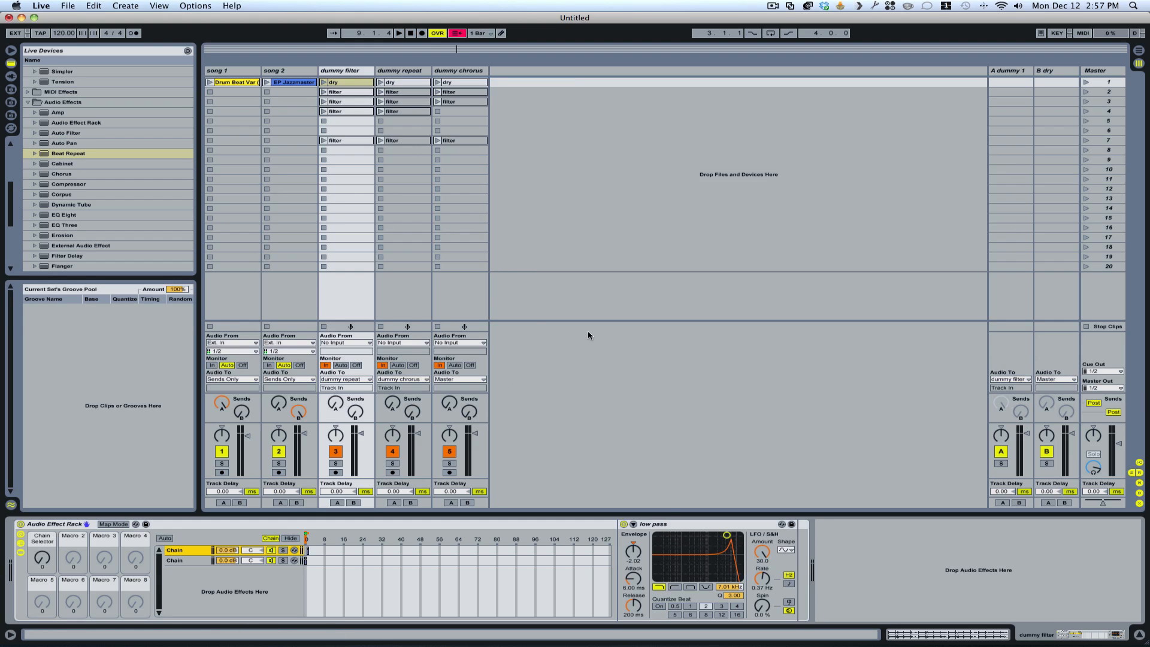
click(293, 82)
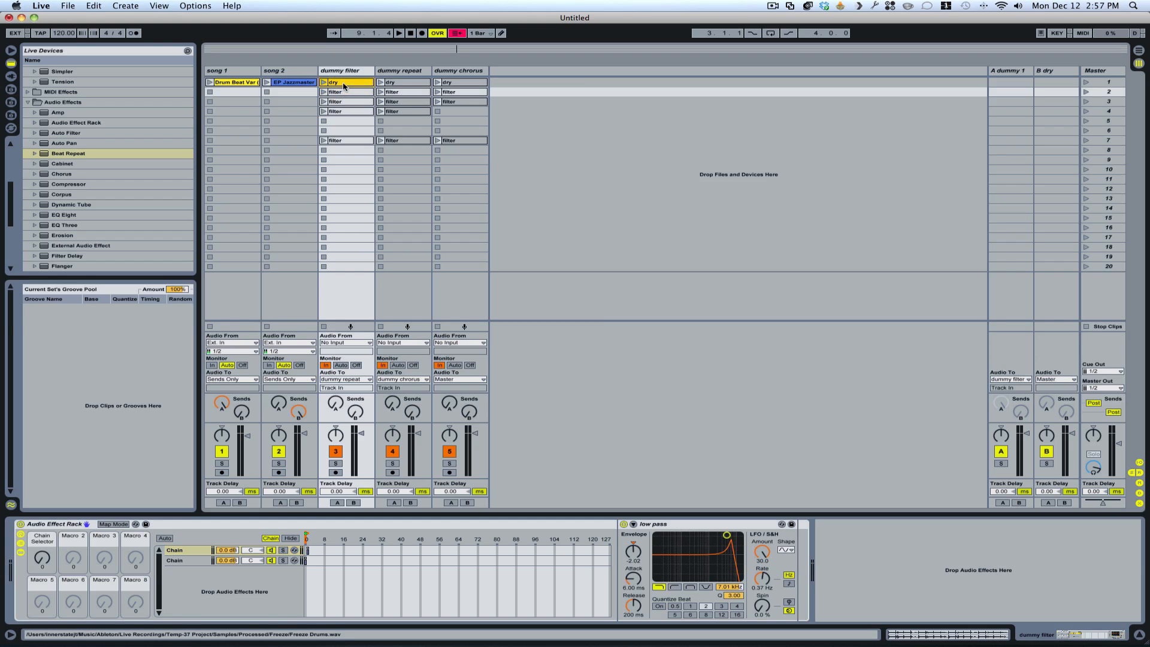
- Set the dummy filter clip's envelope to control the low pass Frequency parameter
click(345, 91)
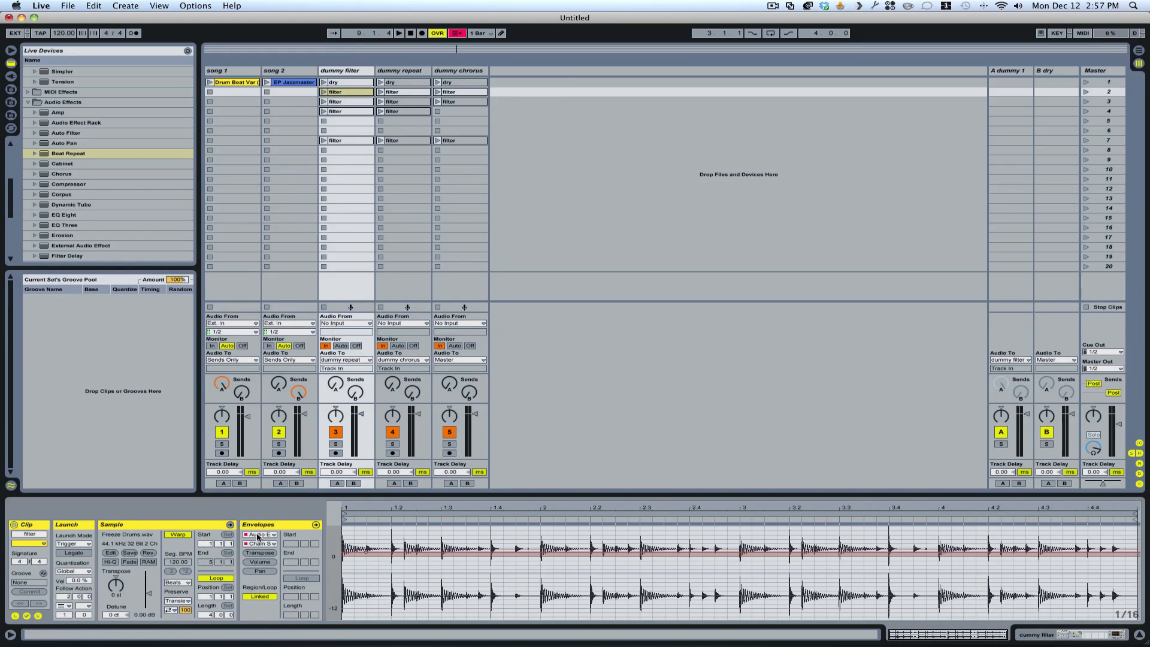
click(261, 534)
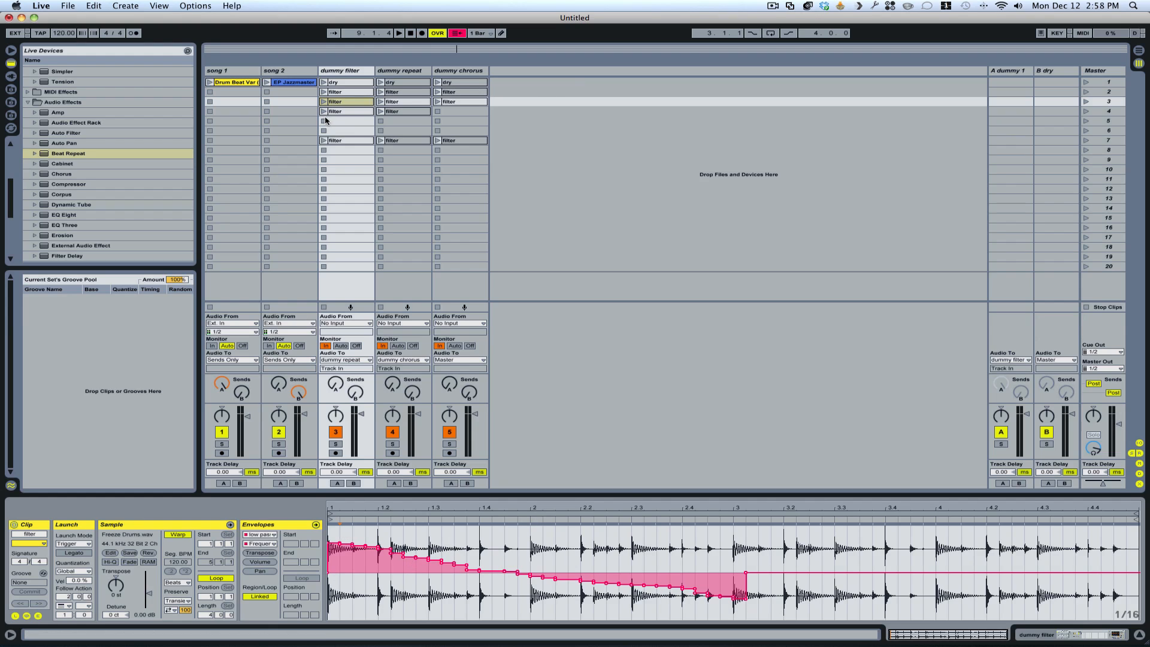
click(346, 111)
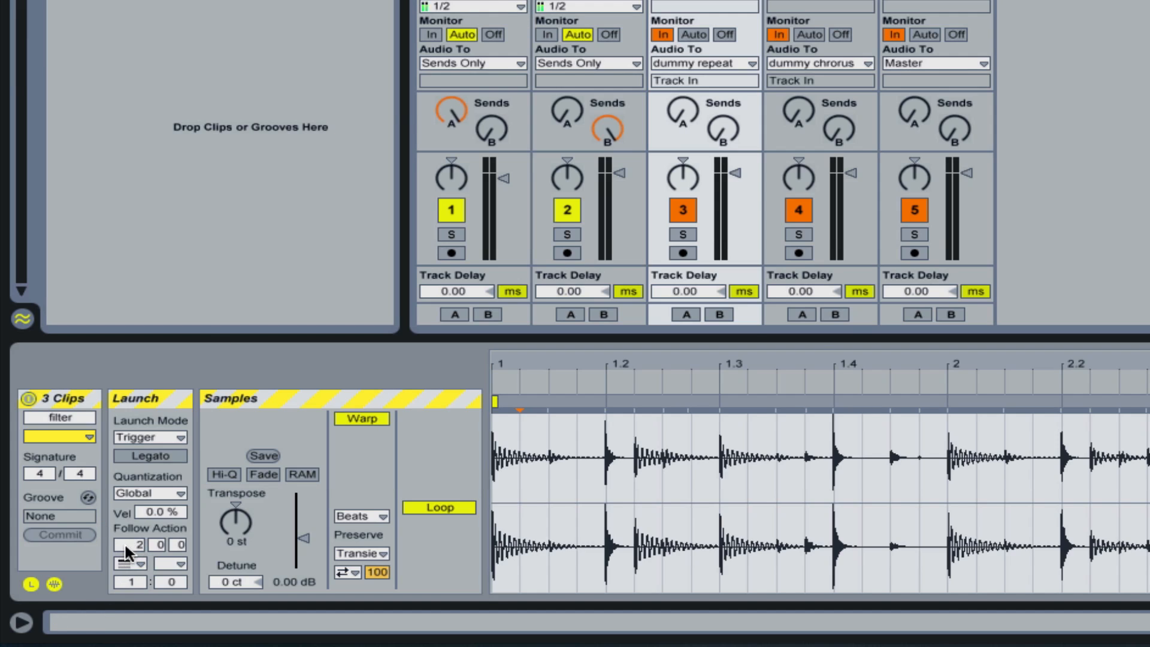
- Set the three dummy filter clips' follow action to fire after 2 bars
click(124, 564)
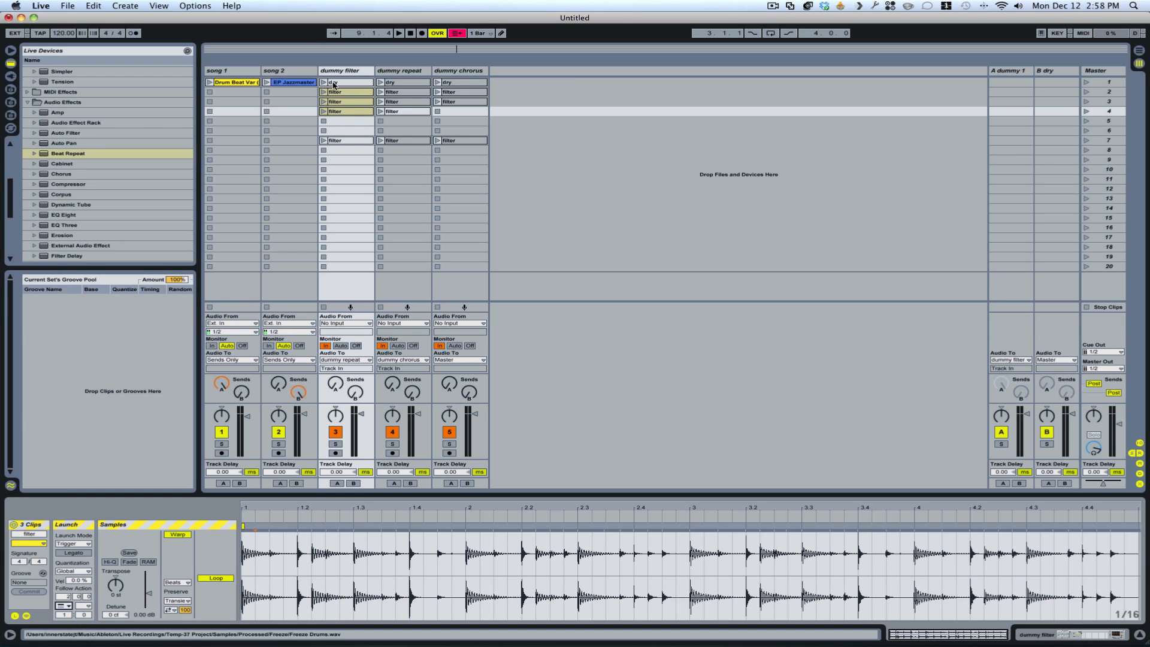
click(334, 82)
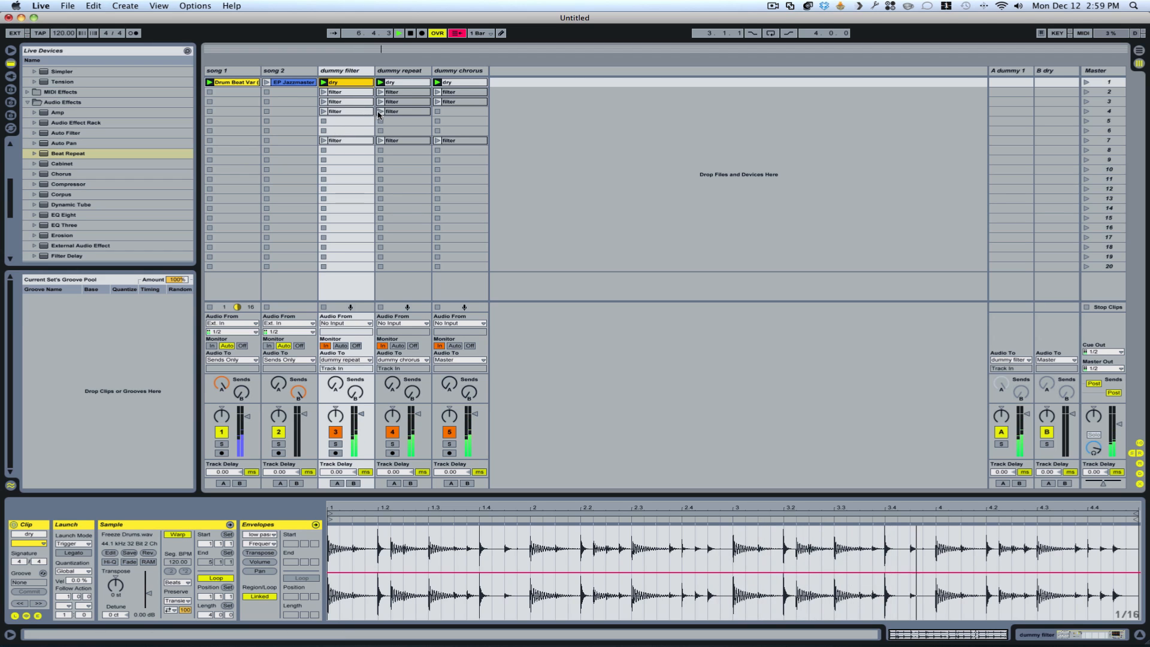
- Inspect dummy repeat's row-7 filter clip Chain Selector envelope, then select its dry clip
click(402, 111)
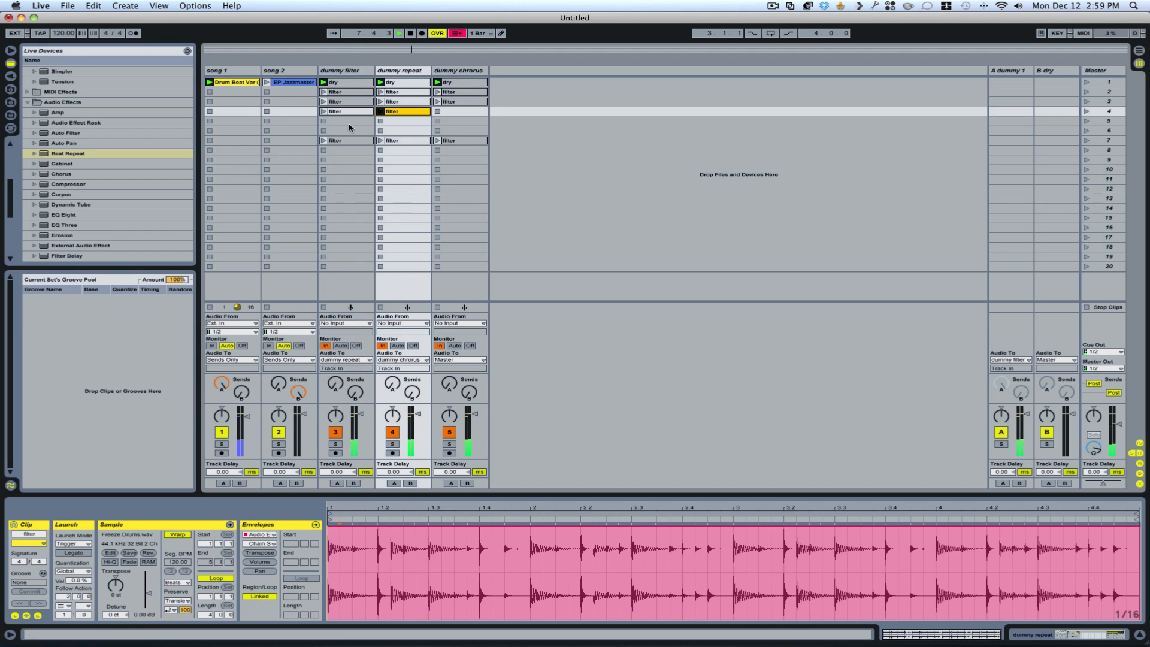
click(403, 111)
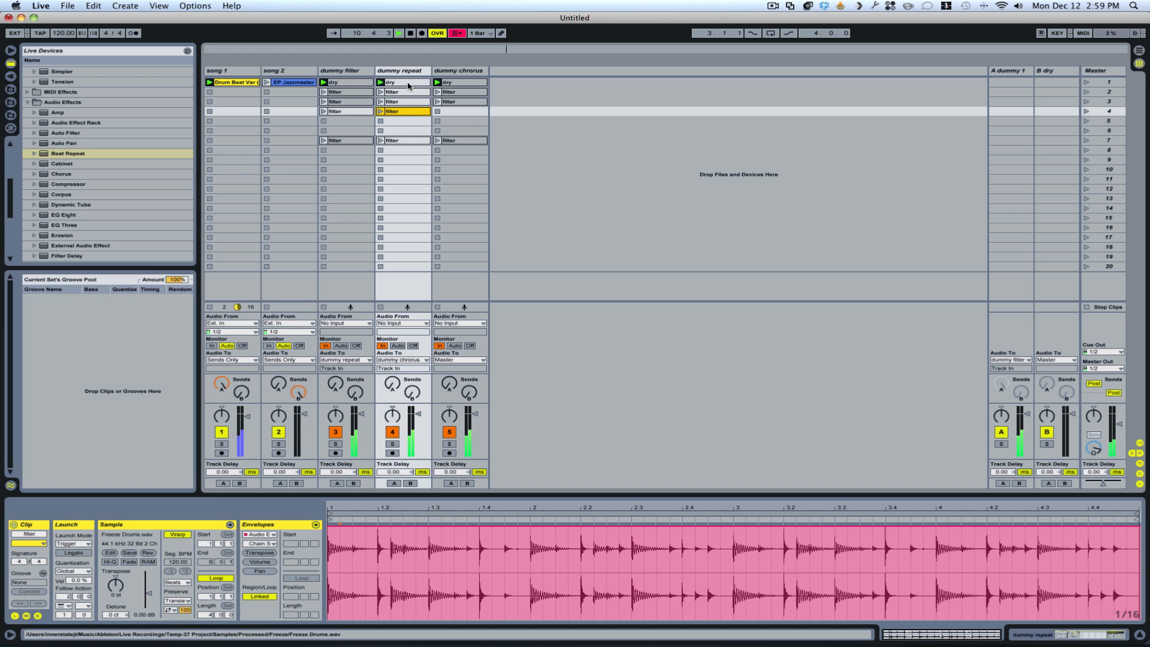
click(399, 32)
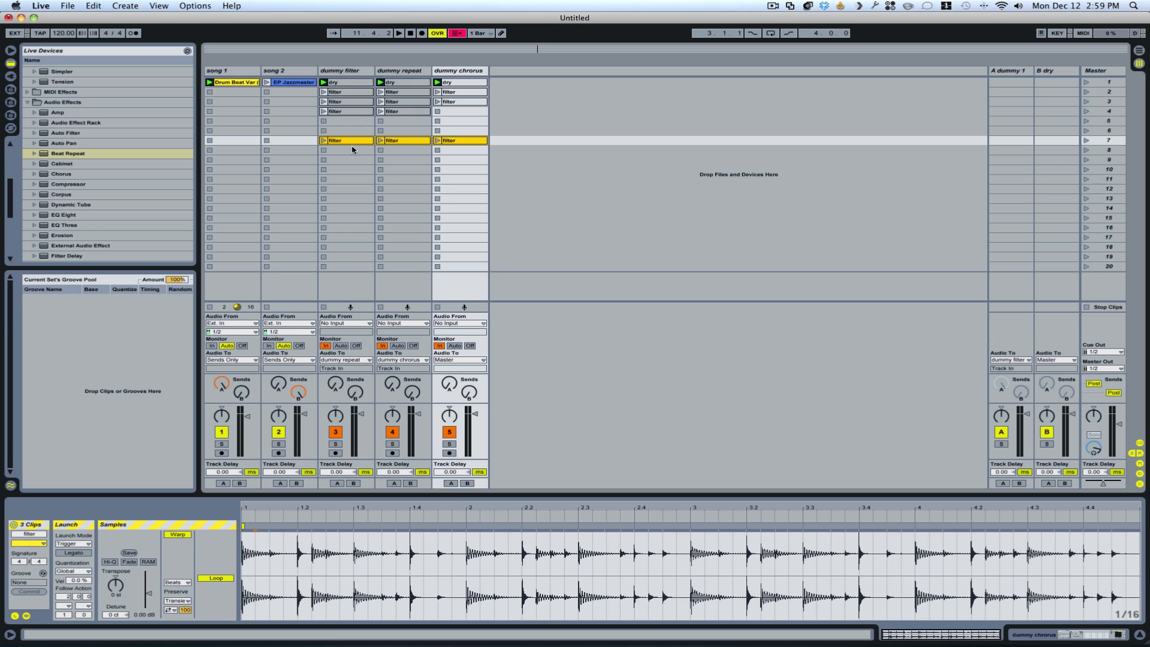
mouse_move(339, 140)
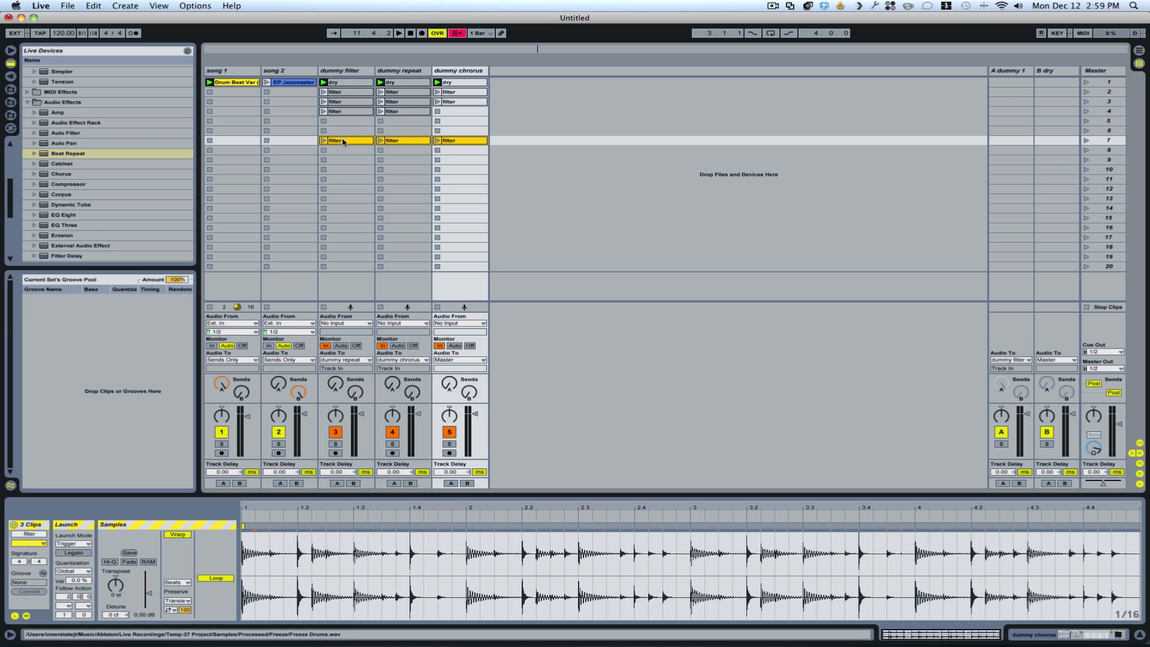
mouse_move(335, 140)
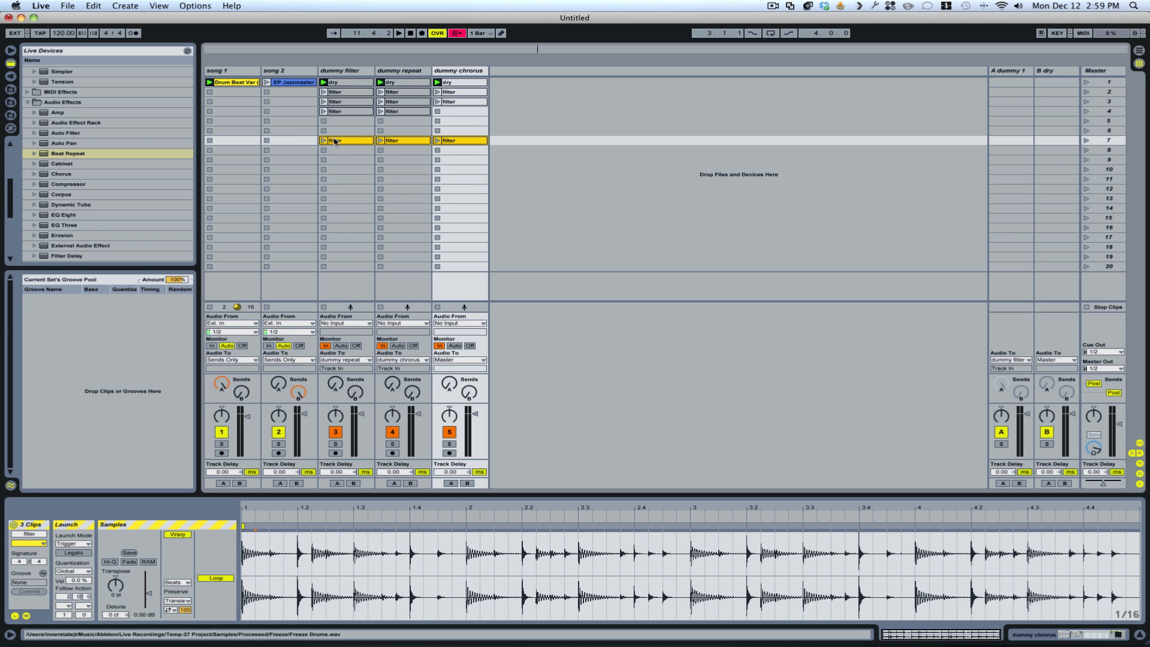
mouse_move(344, 142)
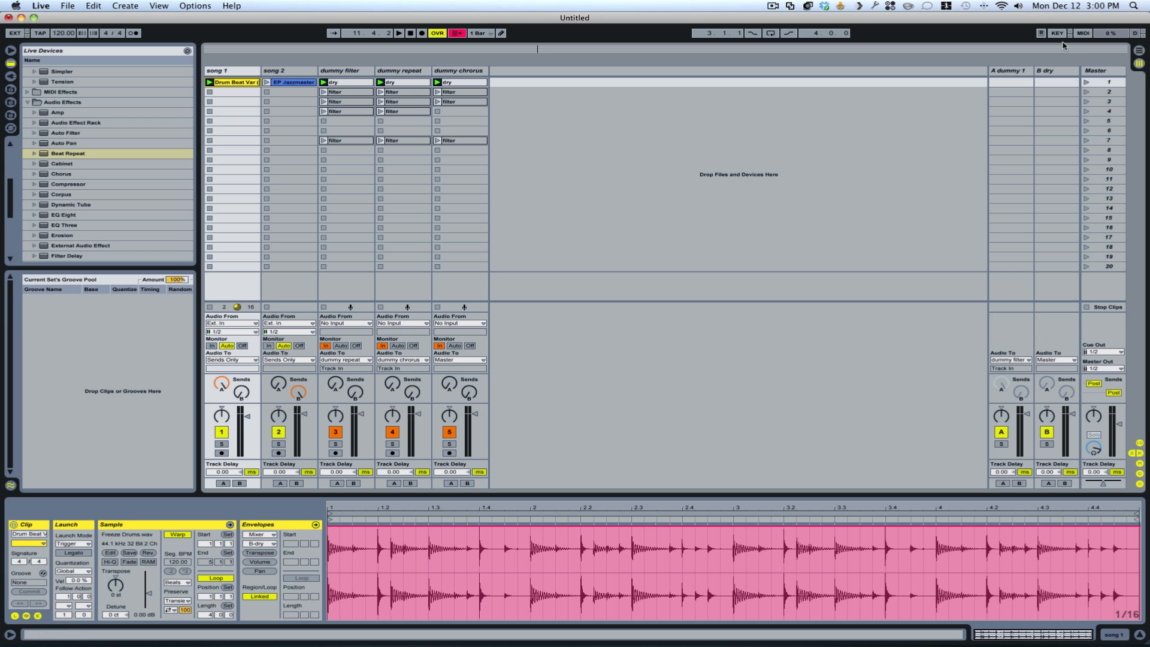
- Enter Key Map mode to review the q and w send-switching mappings
click(1057, 33)
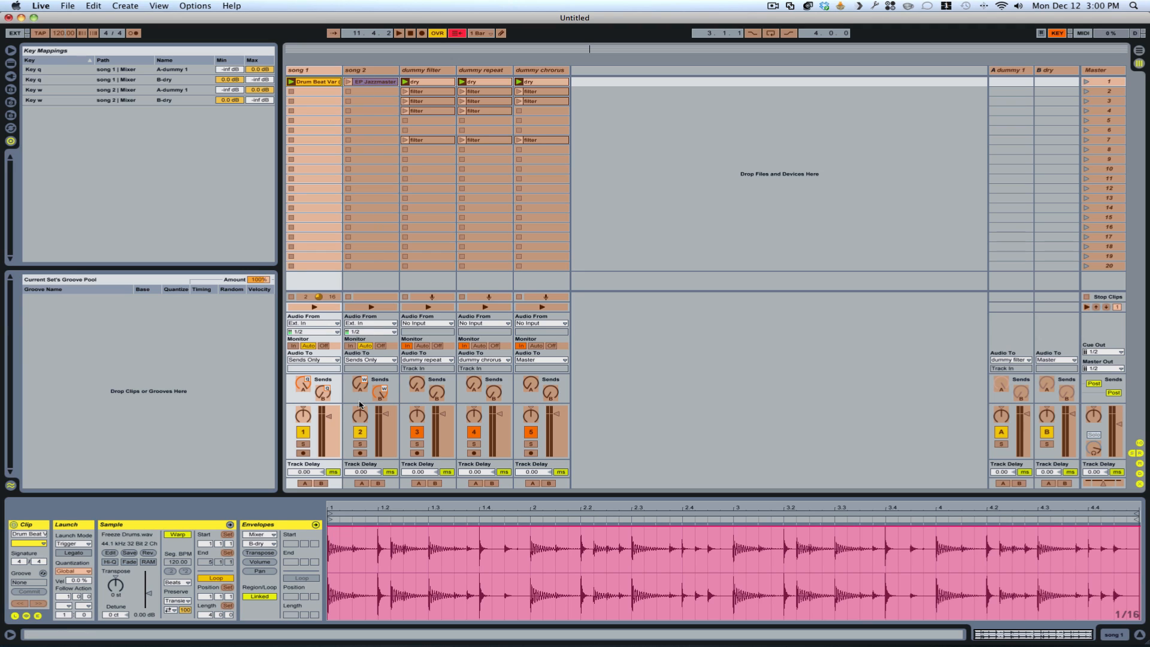
mouse_move(359, 385)
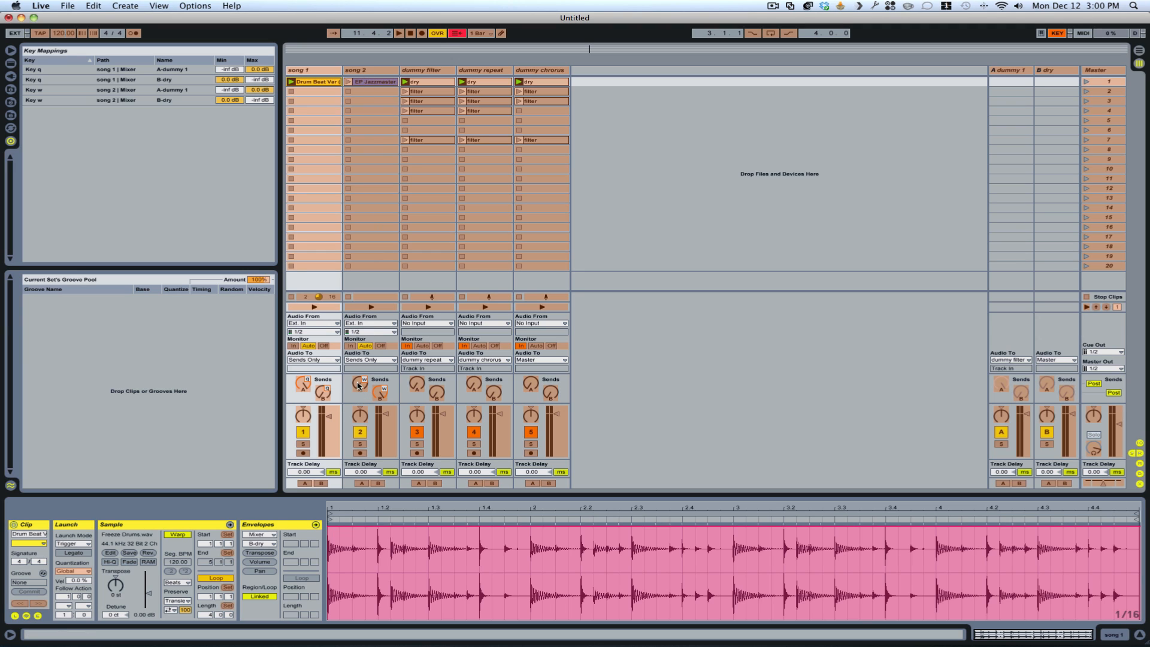
mouse_move(350, 267)
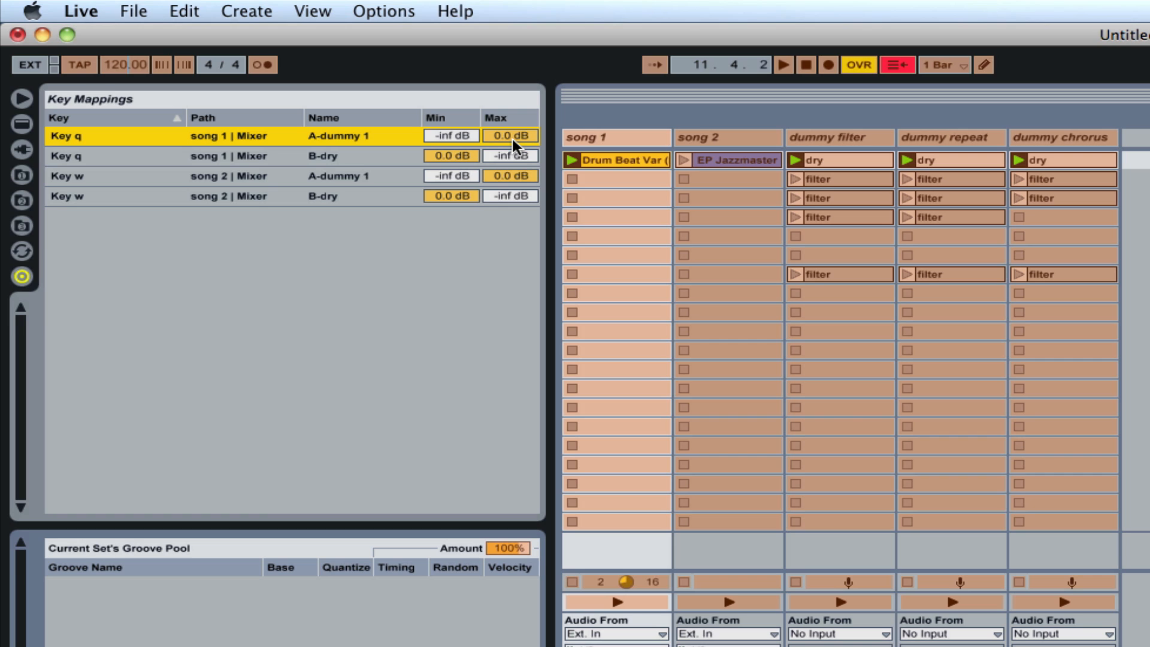
mouse_move(441, 131)
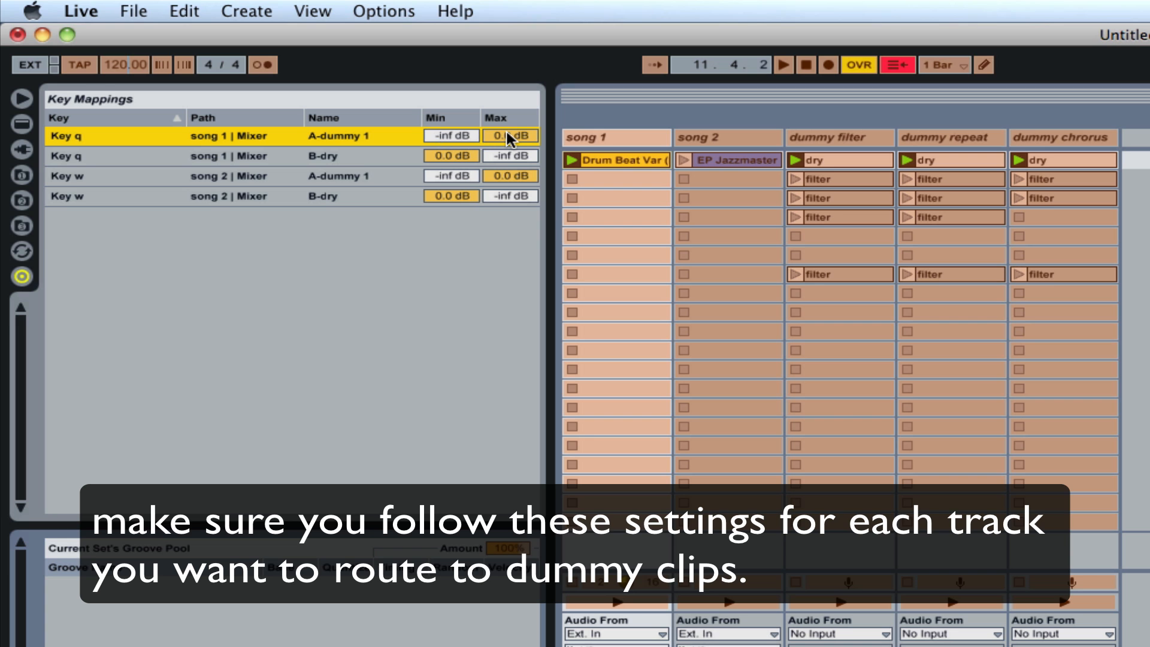
mouse_move(476, 193)
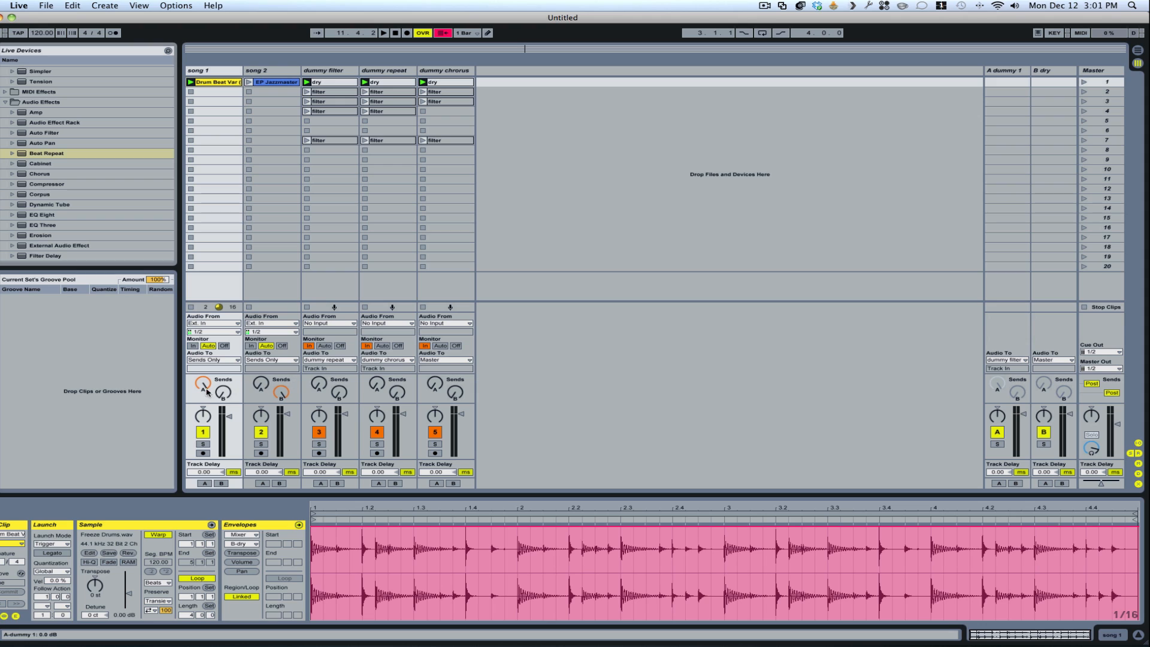
mouse_move(208, 393)
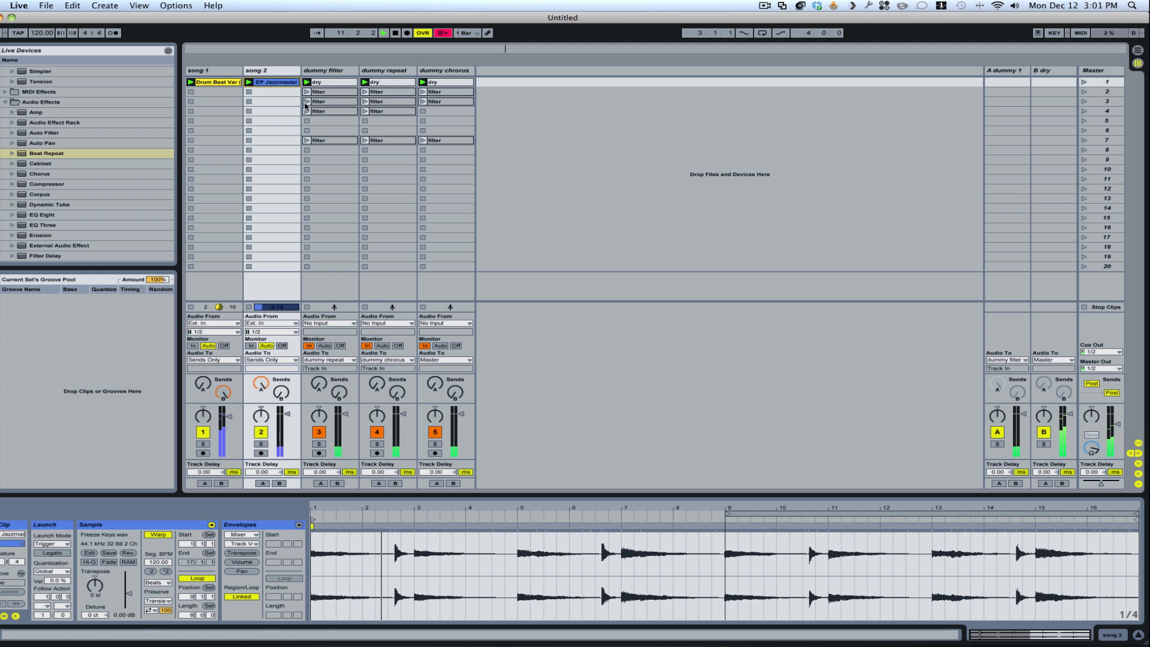
- Trigger the row-7 filter clips and return dummy filter to its dry clip
click(316, 140)
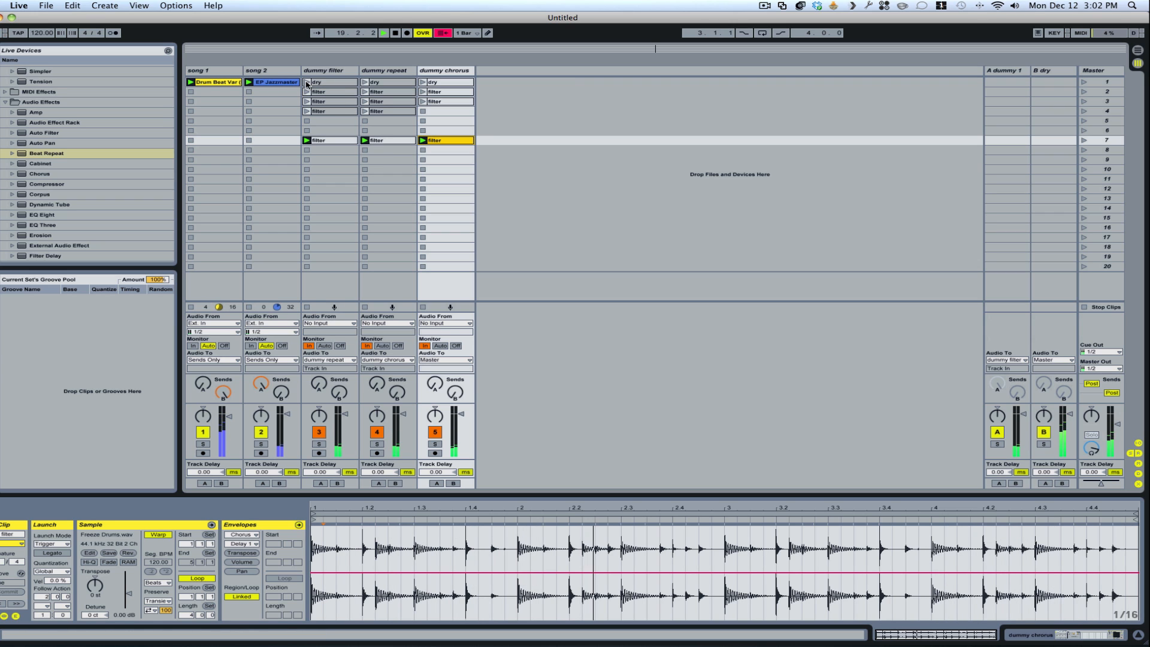
click(306, 81)
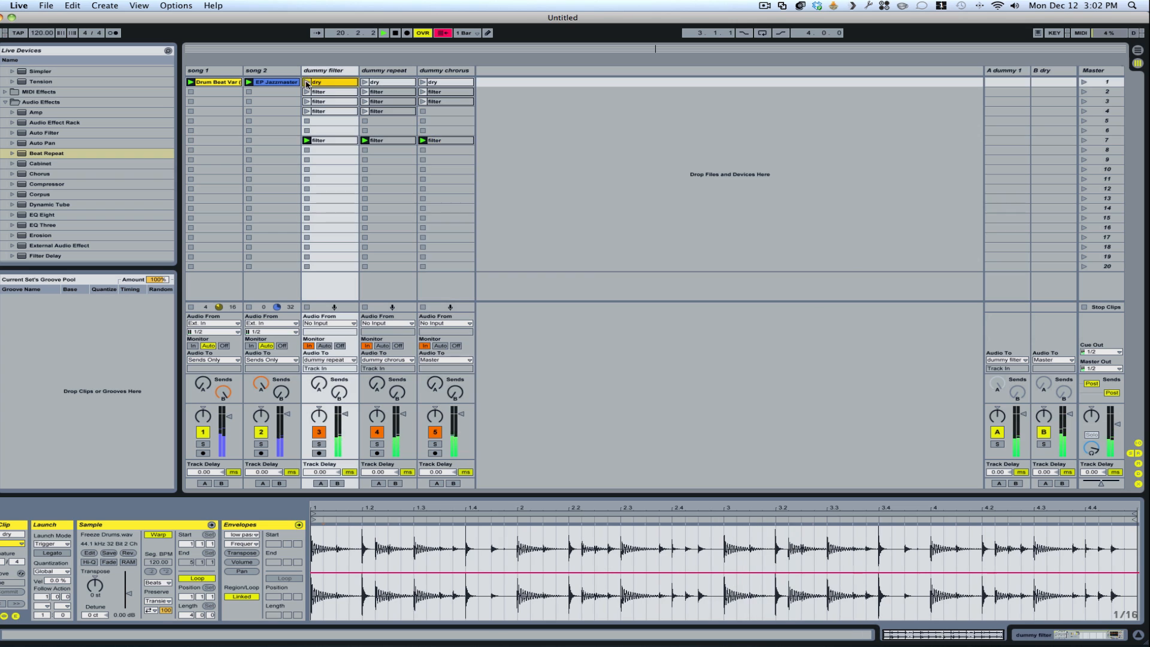